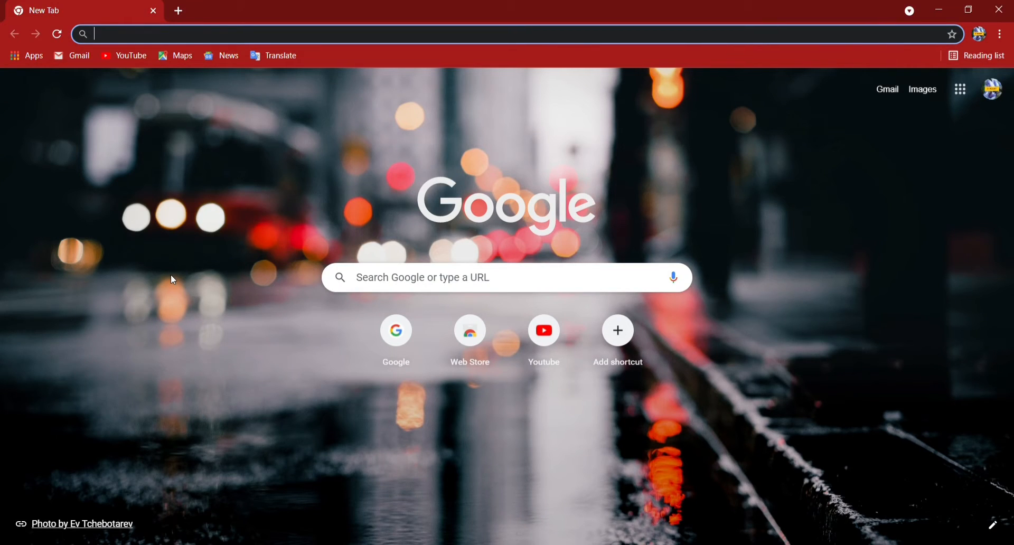
mouse_move(688, 199)
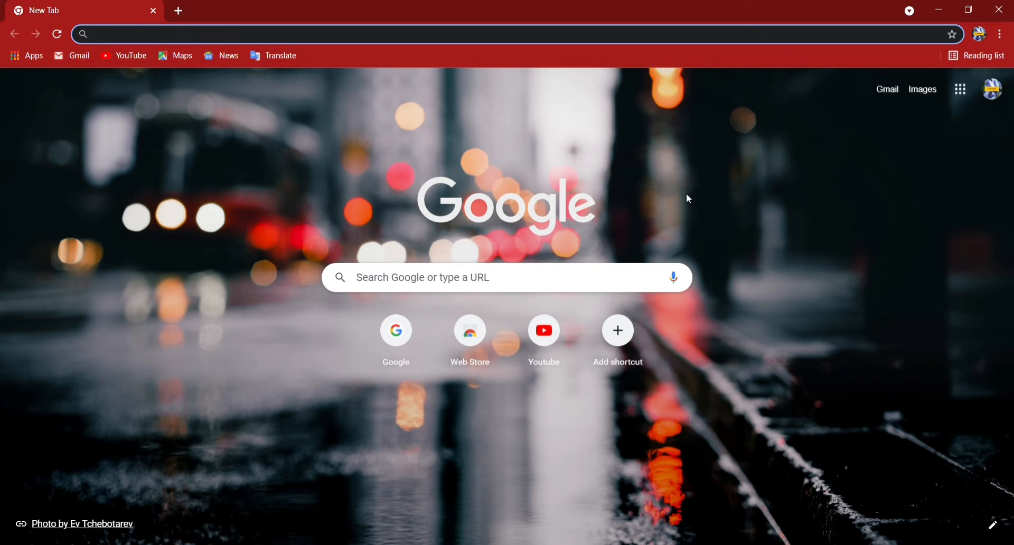
Go to the LogIQids website by entering logiqids in the address bar
type("logi")
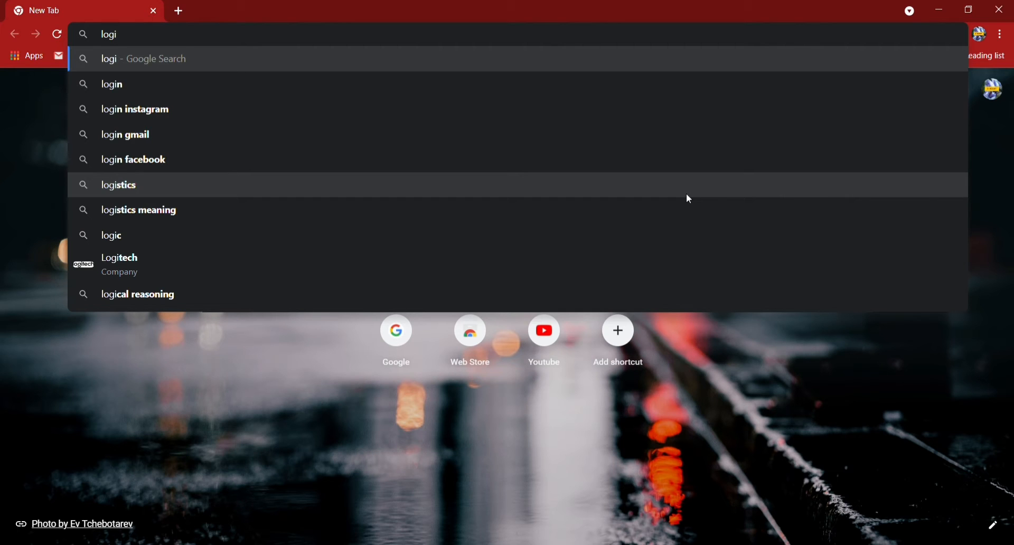
type("qids.com")
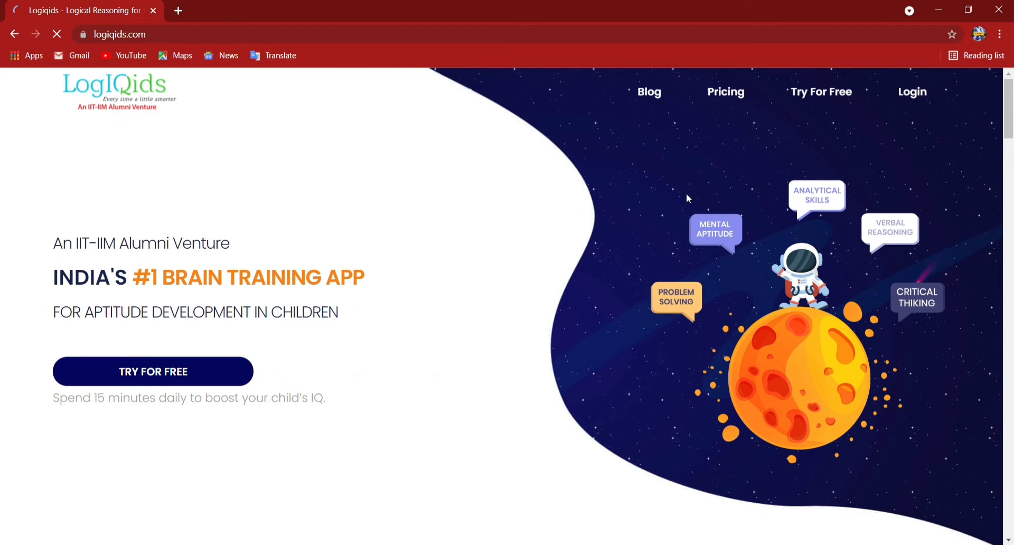
mouse_move(504, 223)
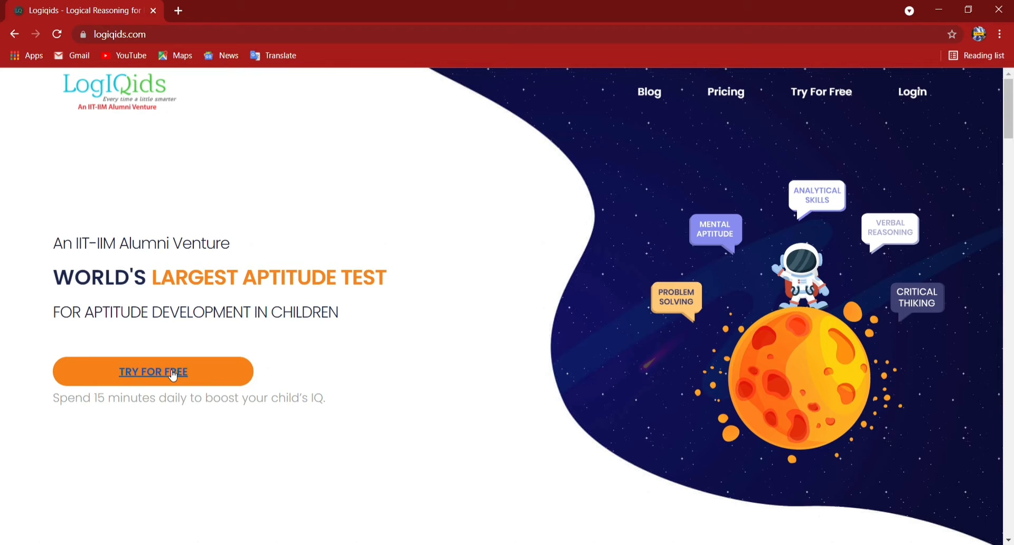
mouse_move(726, 92)
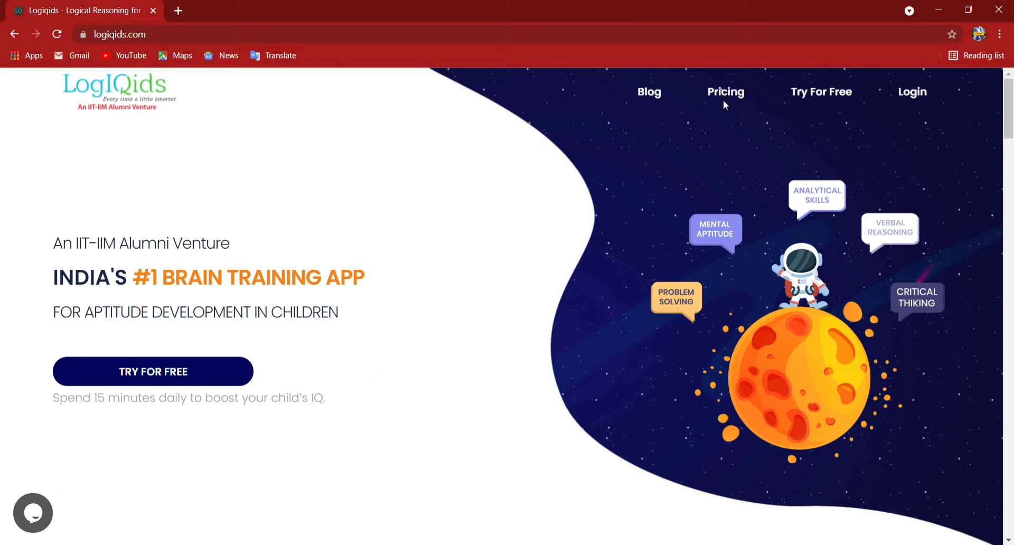
mouse_move(153, 371)
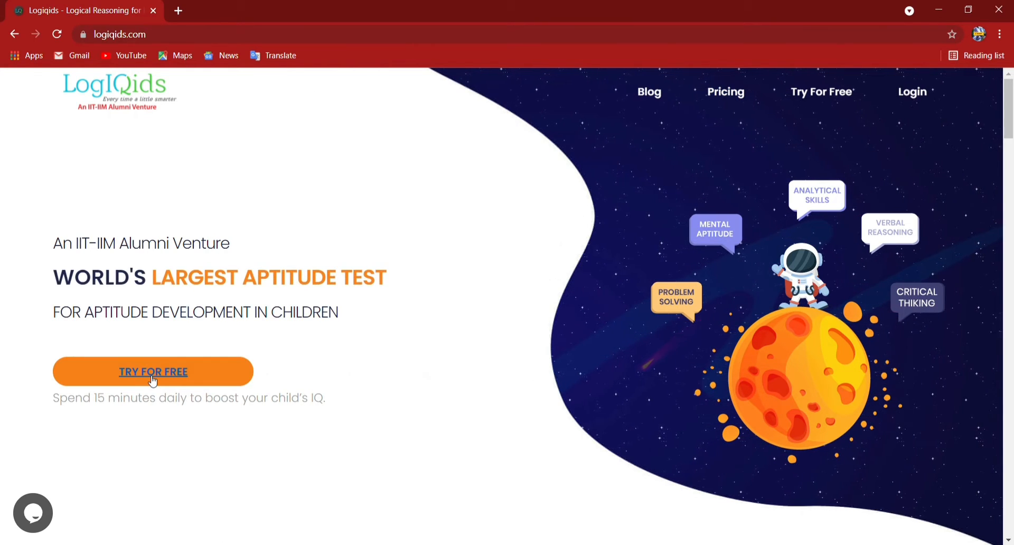
Start the free sign-up from the home page via TRY FOR FREE
left_click(153, 371)
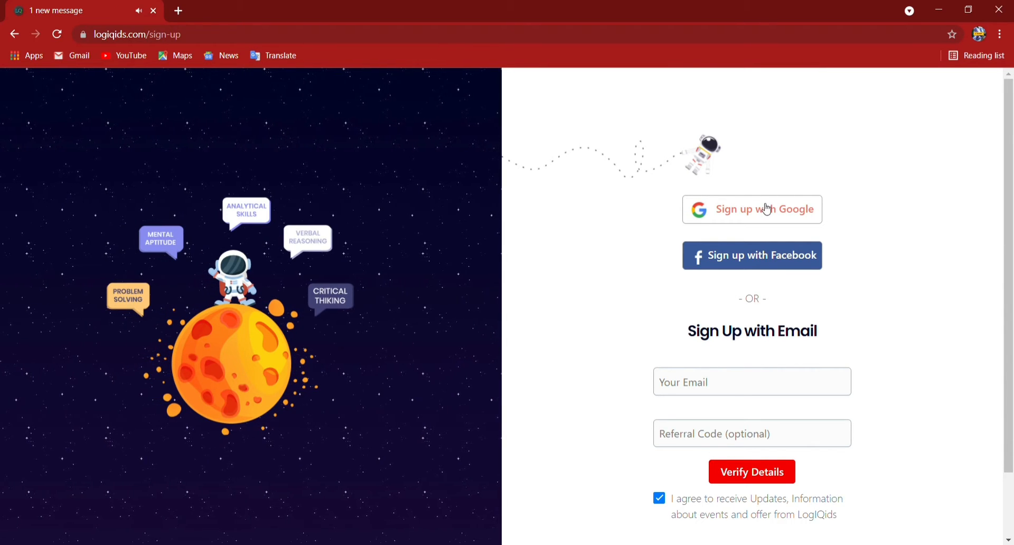
mouse_move(665, 237)
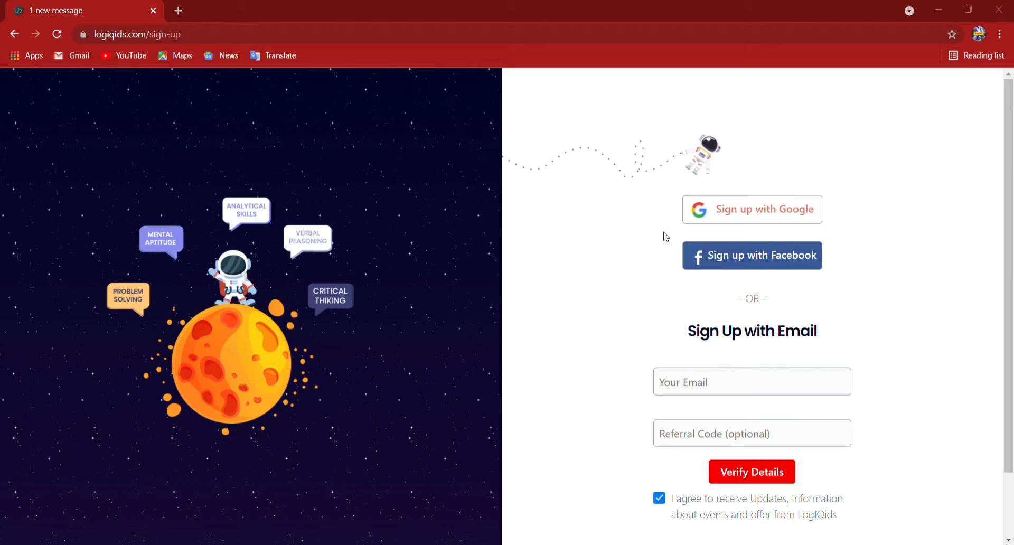
mouse_move(473, 310)
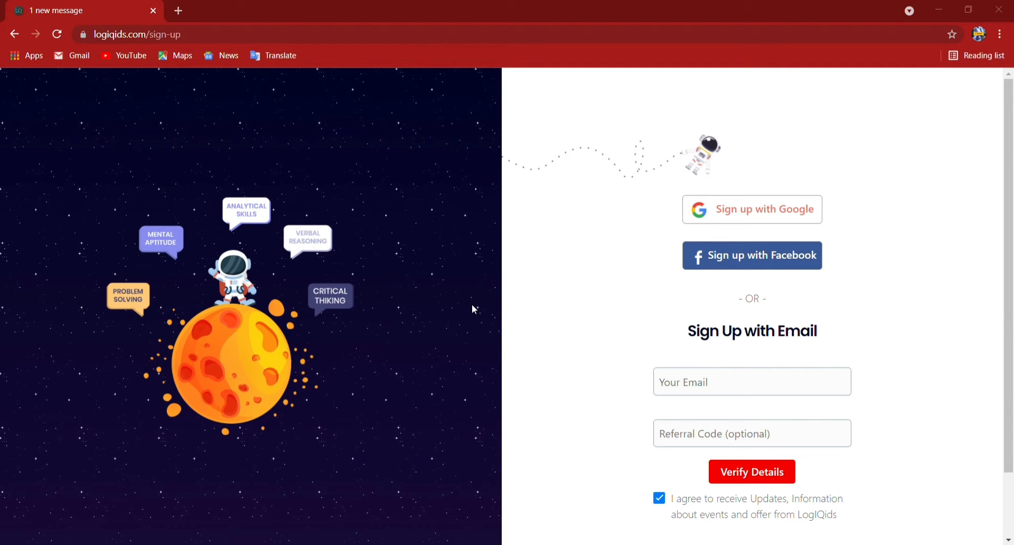
mouse_move(476, 310)
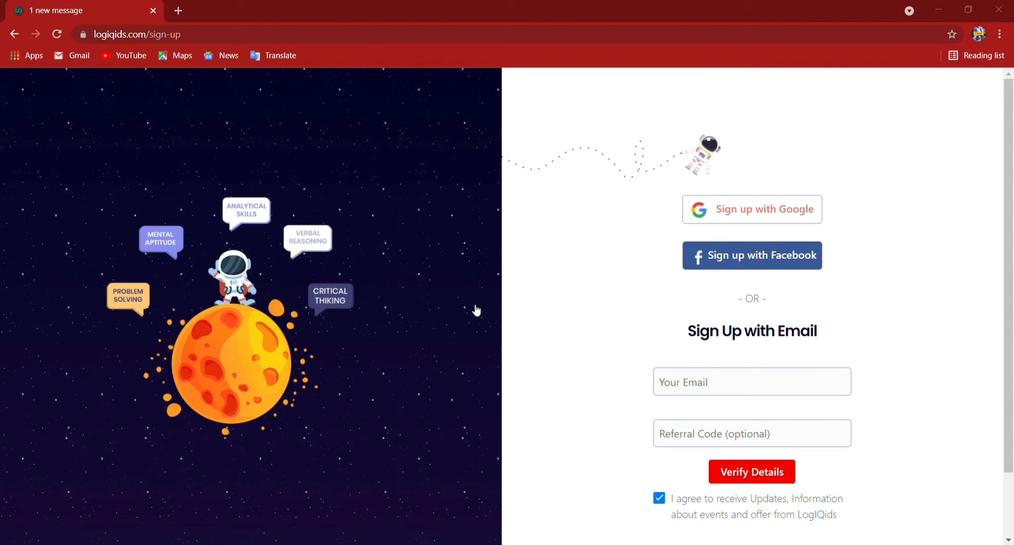
Sign up with Google and enter the child's name as first name ABC, last name RST
left_click(751, 472)
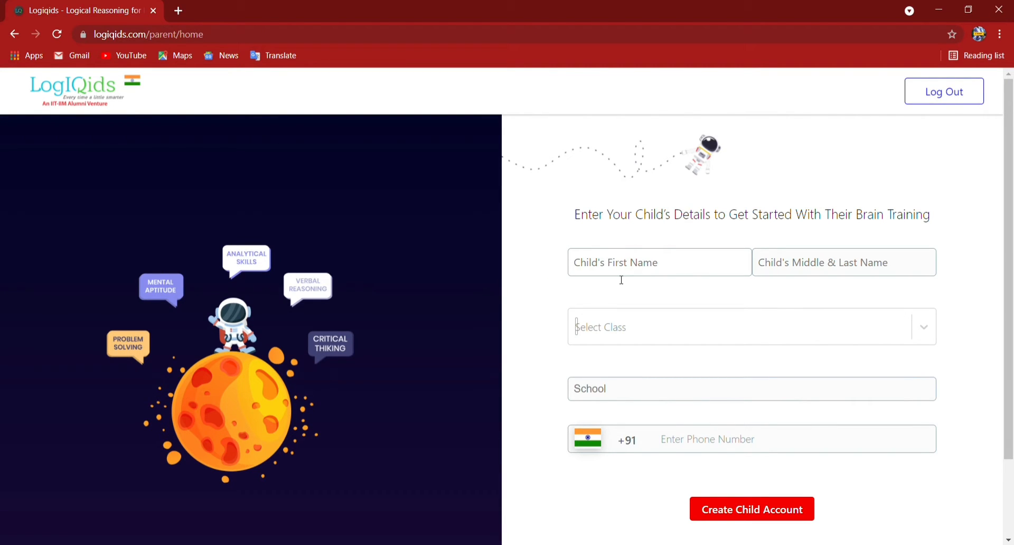
mouse_move(716, 258)
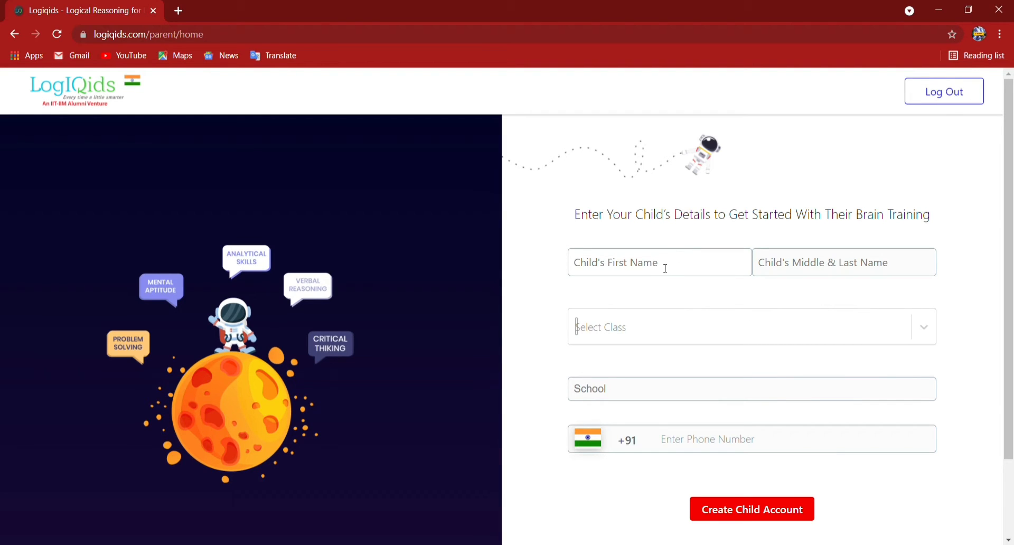
left_click(647, 262)
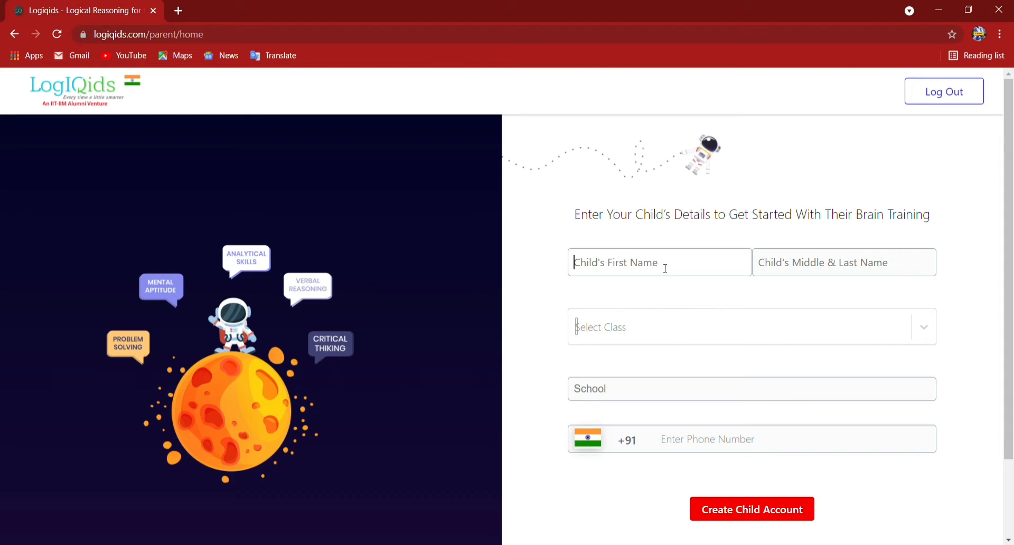
type("AB")
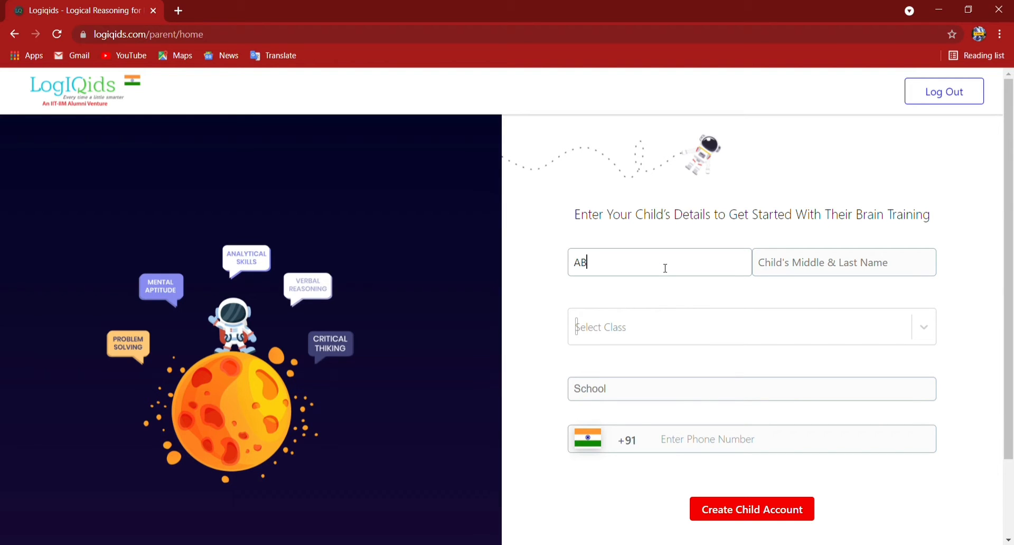
type("B")
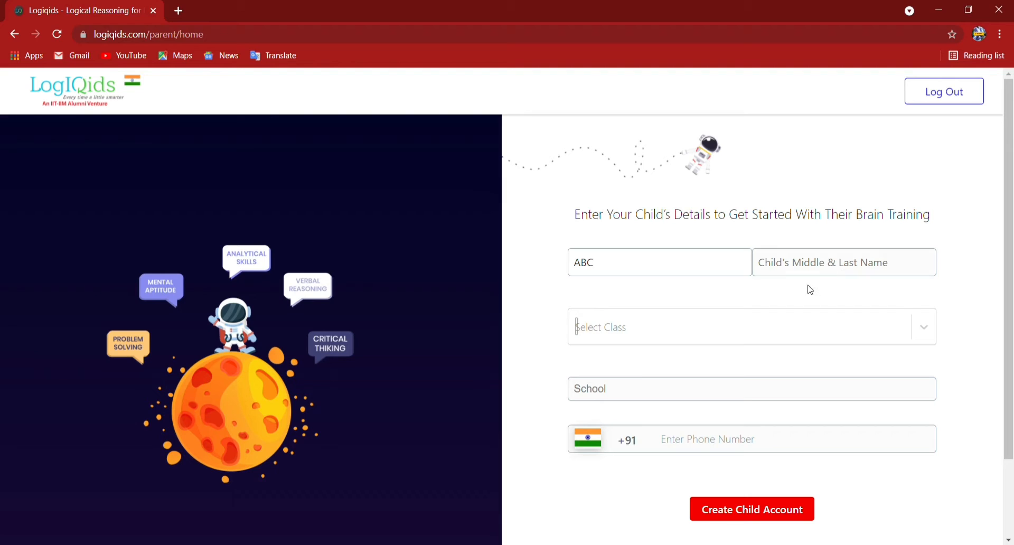
type("R")
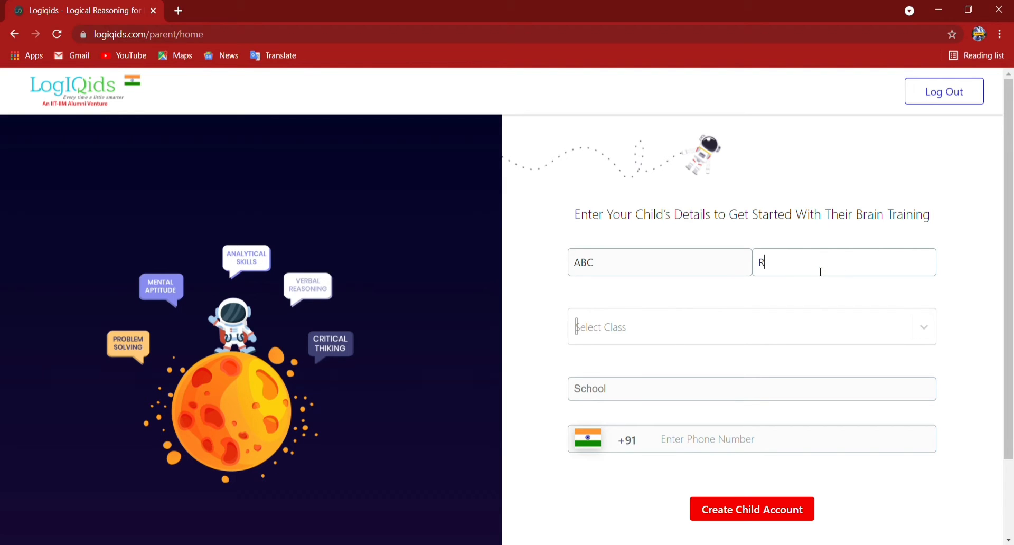
type("ST")
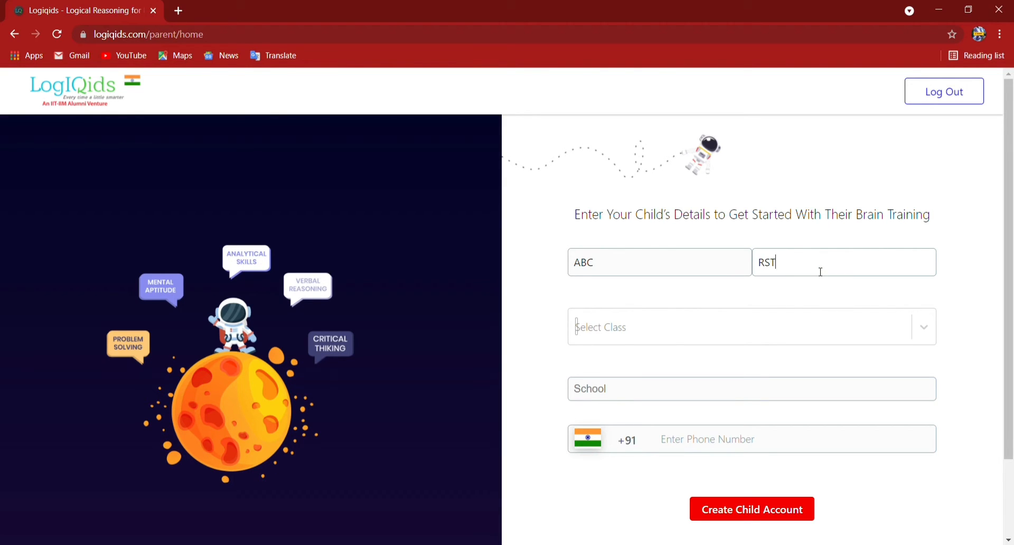
Set the child's class to Class 9 and school to LI PIBLIC SCHOOL, then move to the phone number
left_click(744, 326)
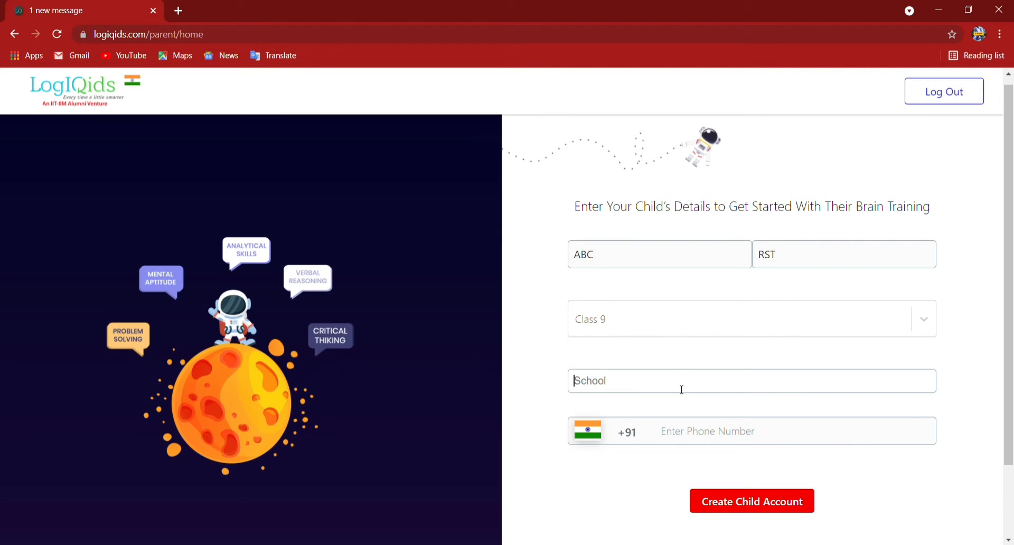
type("LI")
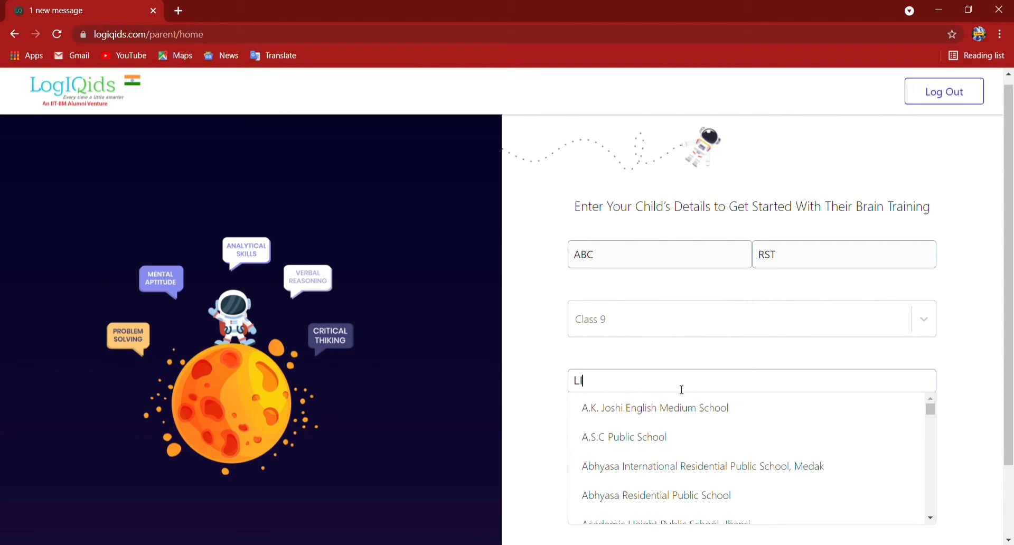
type("PIBLIC SCH")
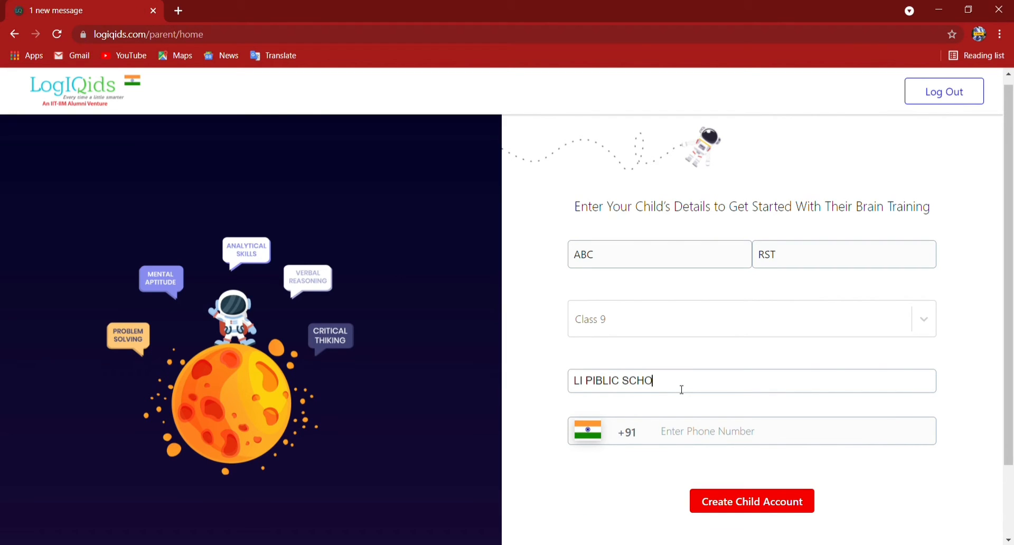
type("OL")
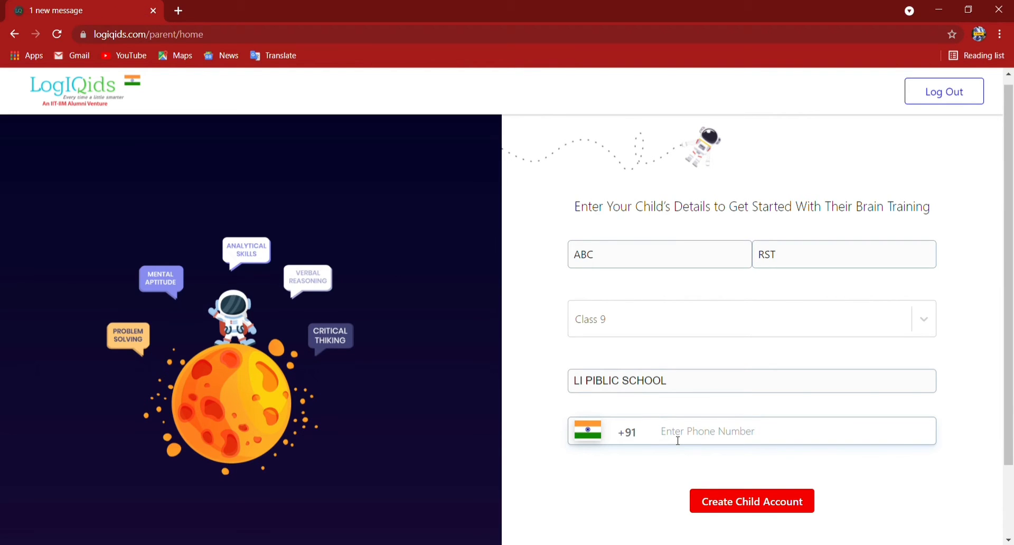
left_click(751, 501)
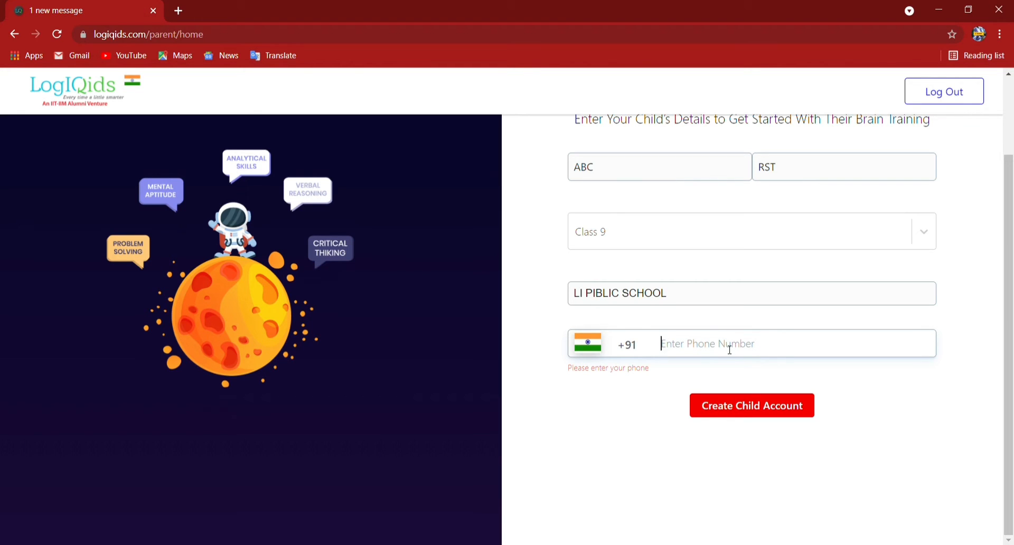
mouse_move(728, 350)
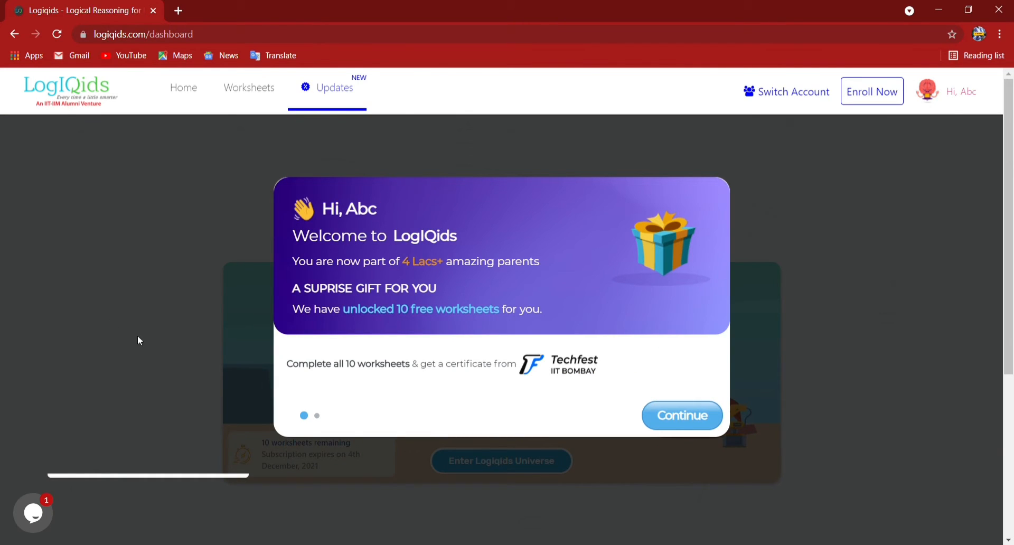
mouse_move(170, 290)
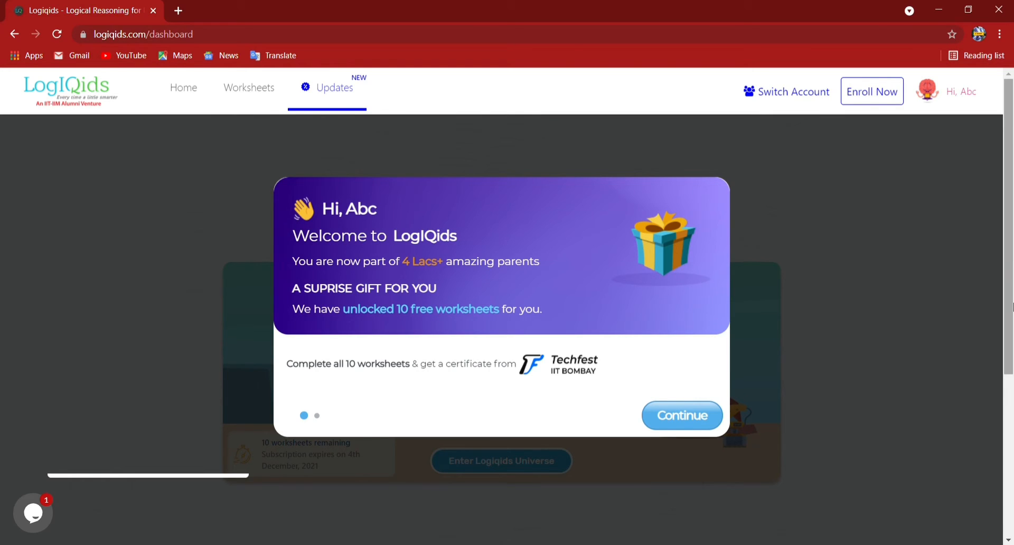
mouse_move(688, 419)
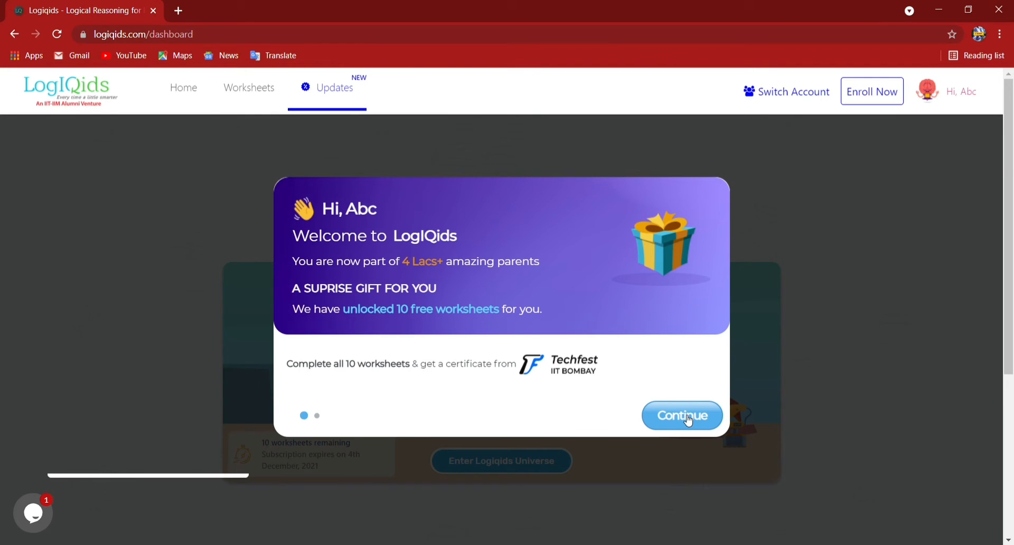
Continue past the welcome message and choose Register FREE for the Olympiad
left_click(681, 415)
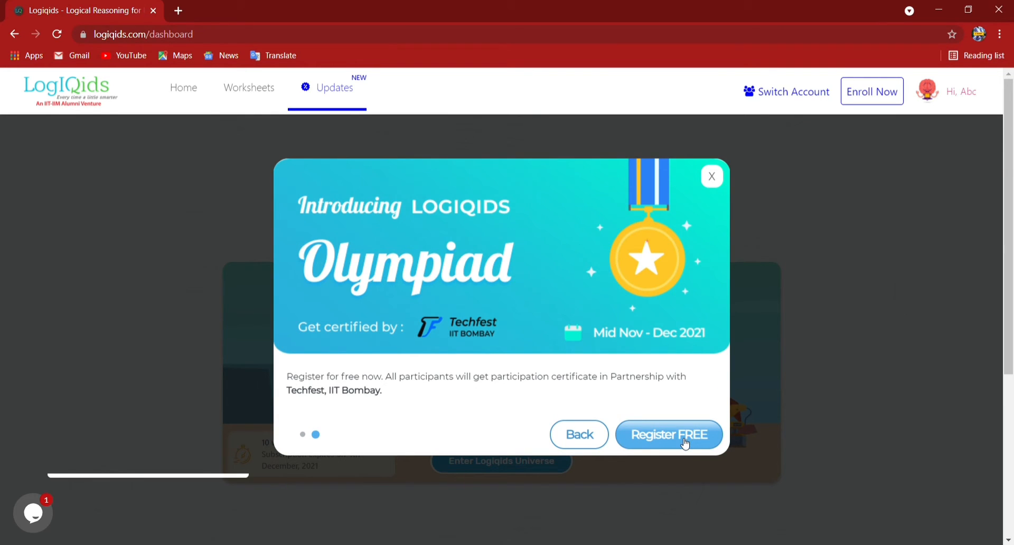
mouse_move(620, 479)
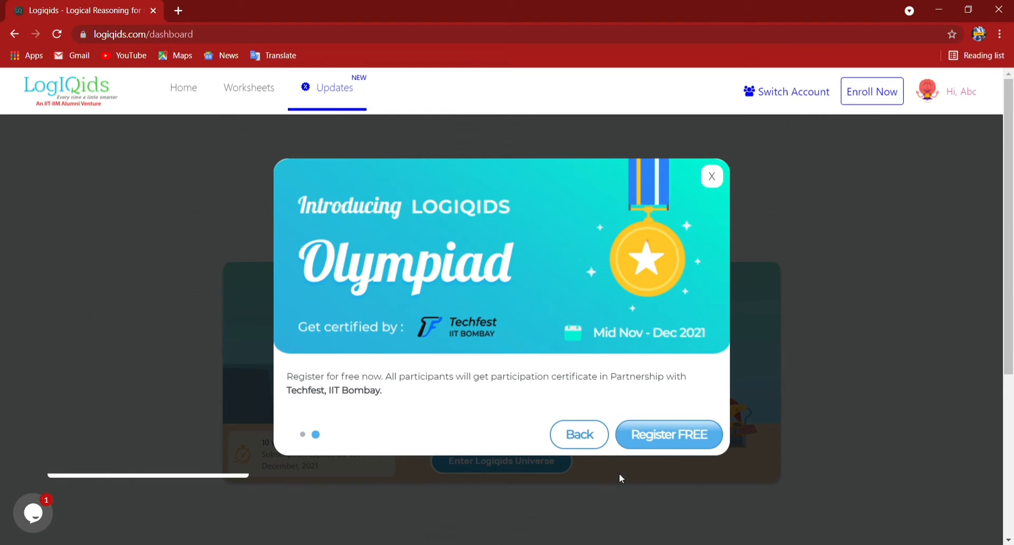
left_click(668, 435)
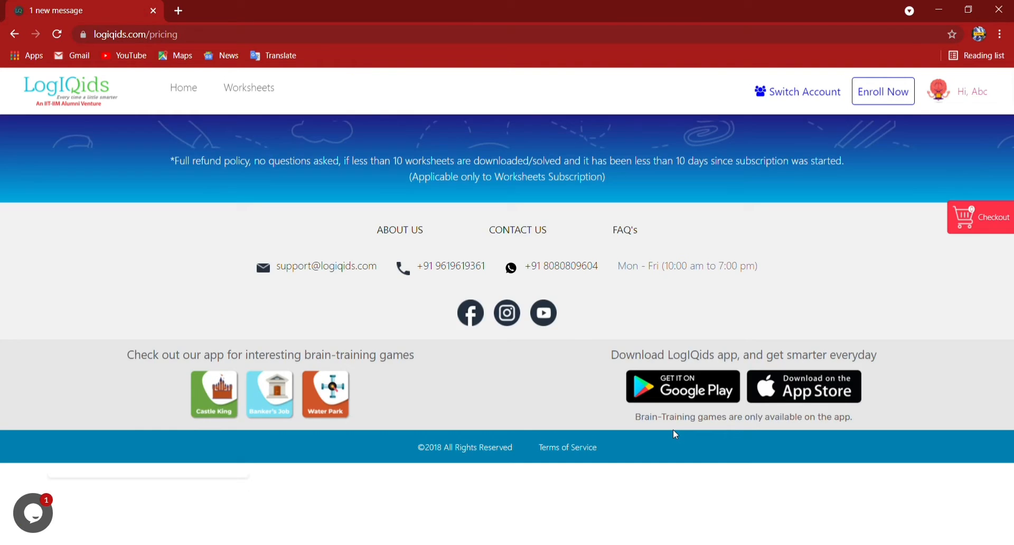
Enroll for the free Mental Aptitude Olympiad exam at INR 0, adding it to the cart
scroll("up", 3)
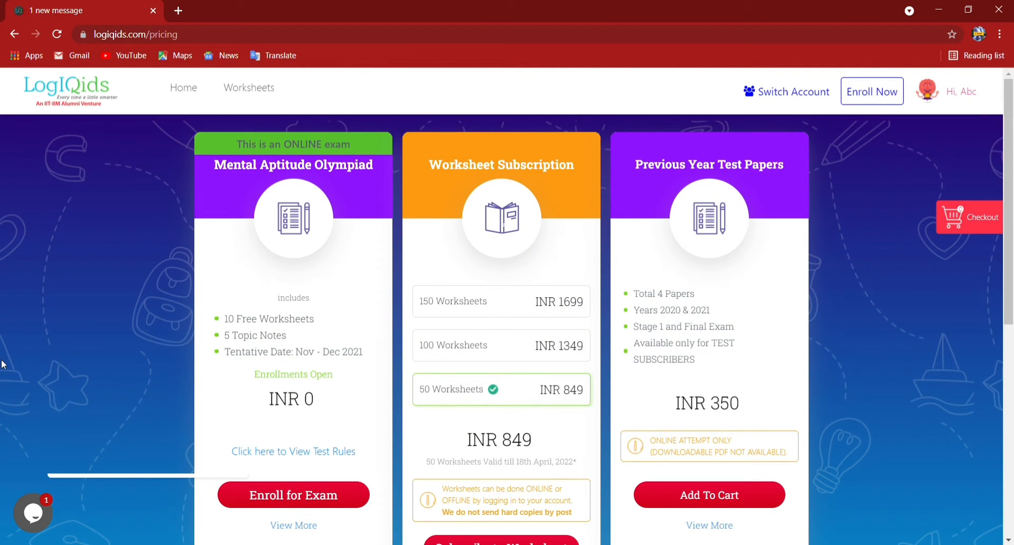
mouse_move(272, 423)
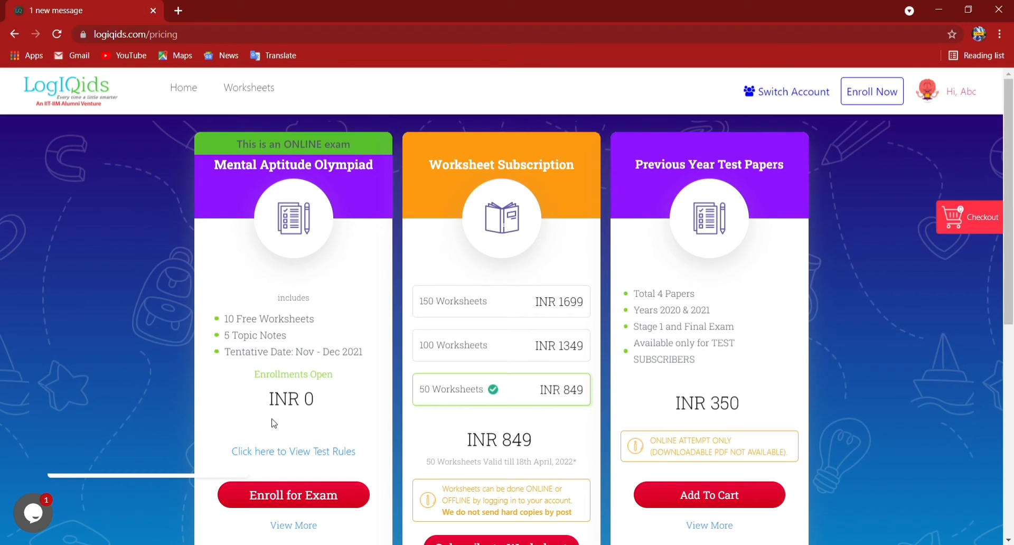
mouse_move(287, 245)
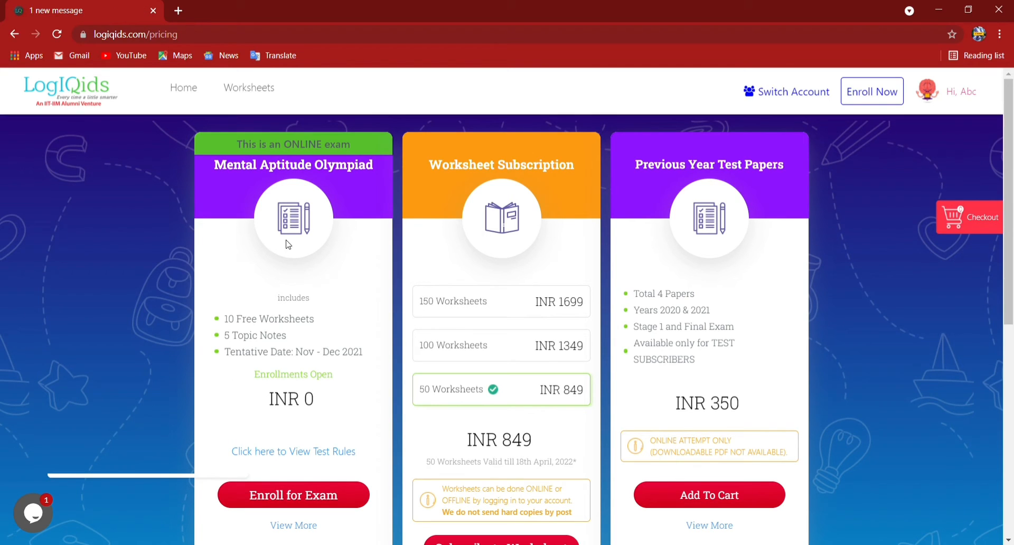
mouse_move(354, 152)
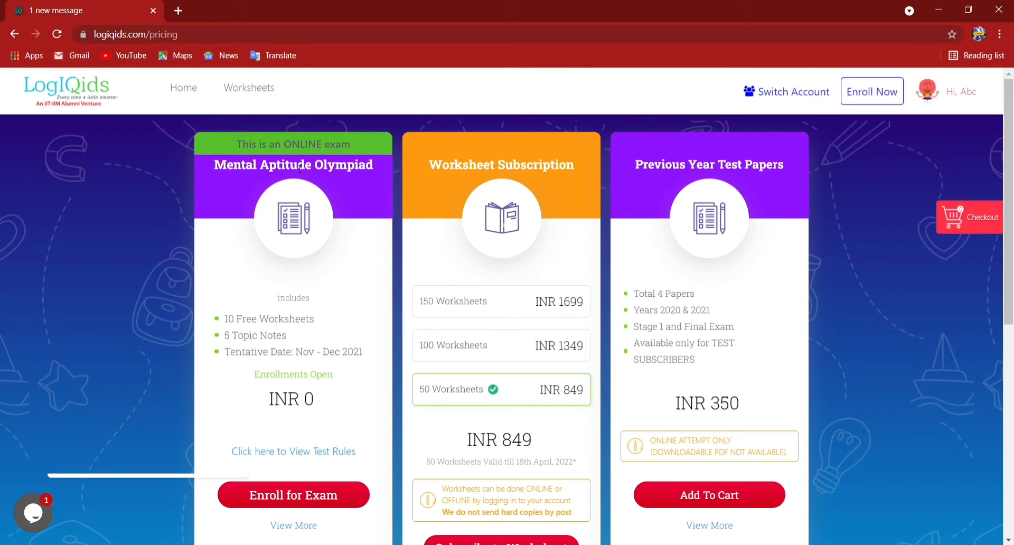
mouse_move(275, 390)
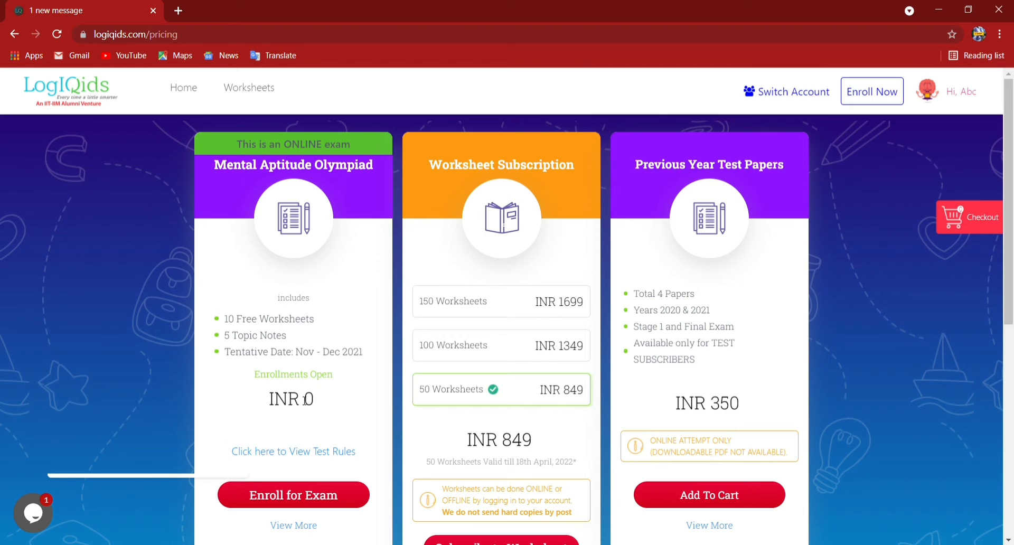
left_click(292, 494)
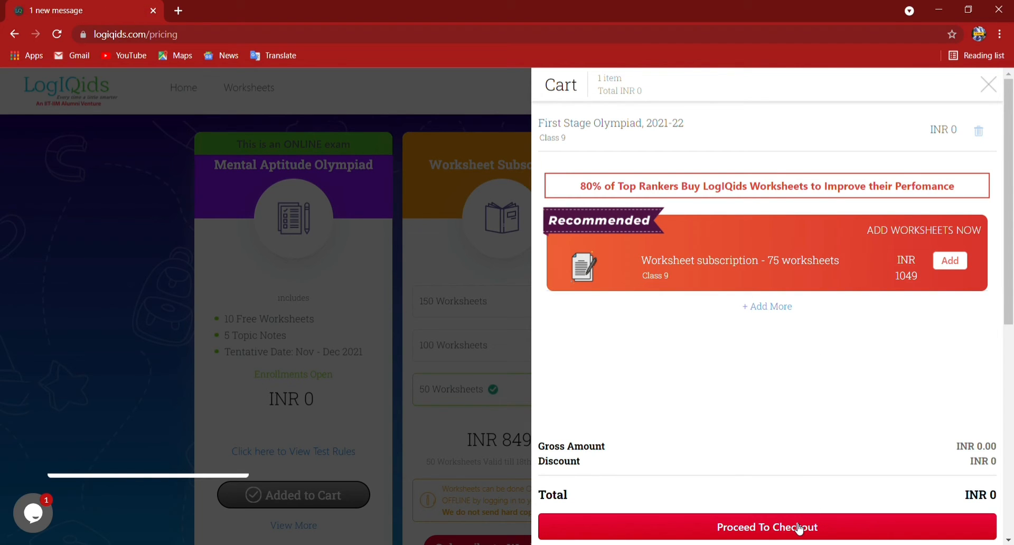
Check out the cart and place the free First Stage Olympiad order
left_click(768, 528)
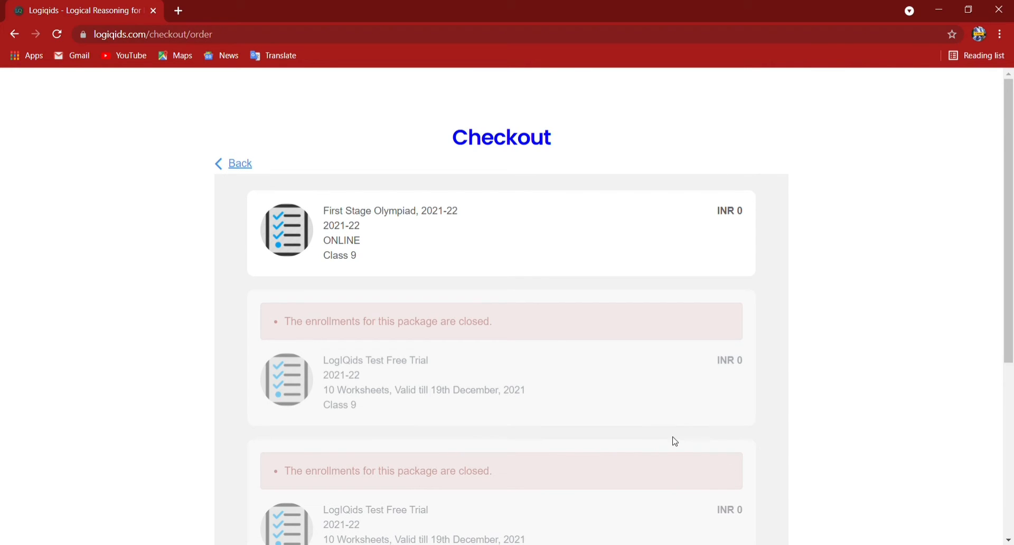
mouse_move(338, 286)
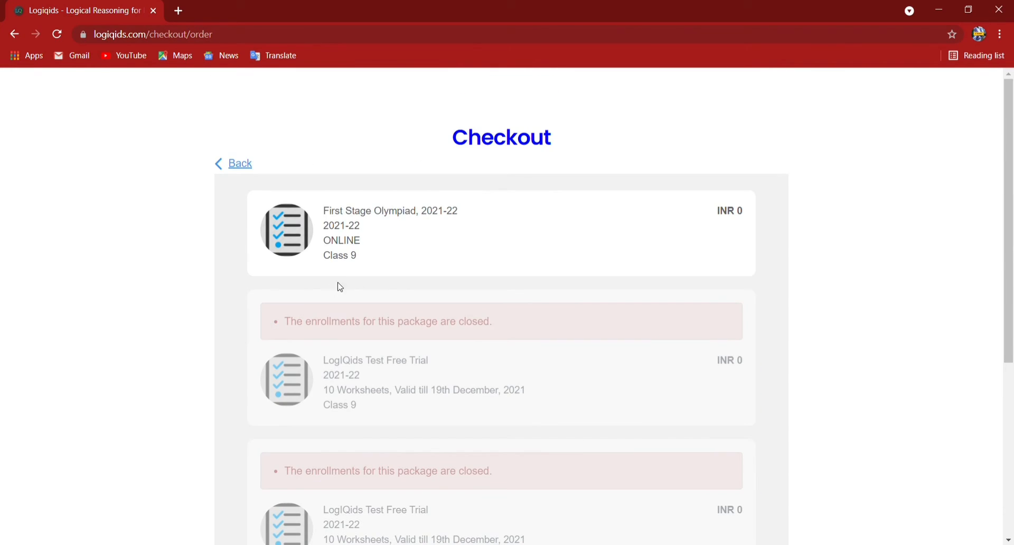
scroll("down", 3)
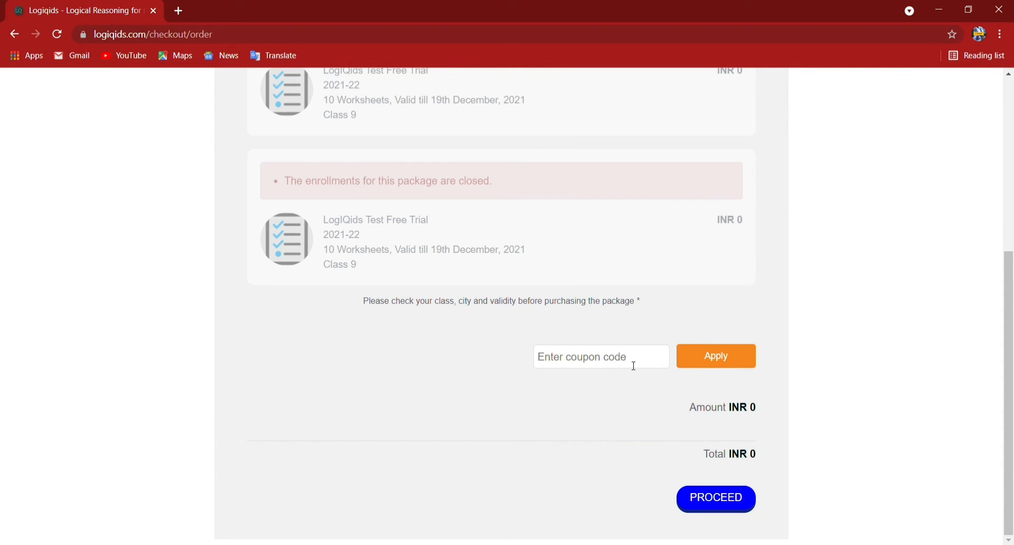
mouse_move(698, 376)
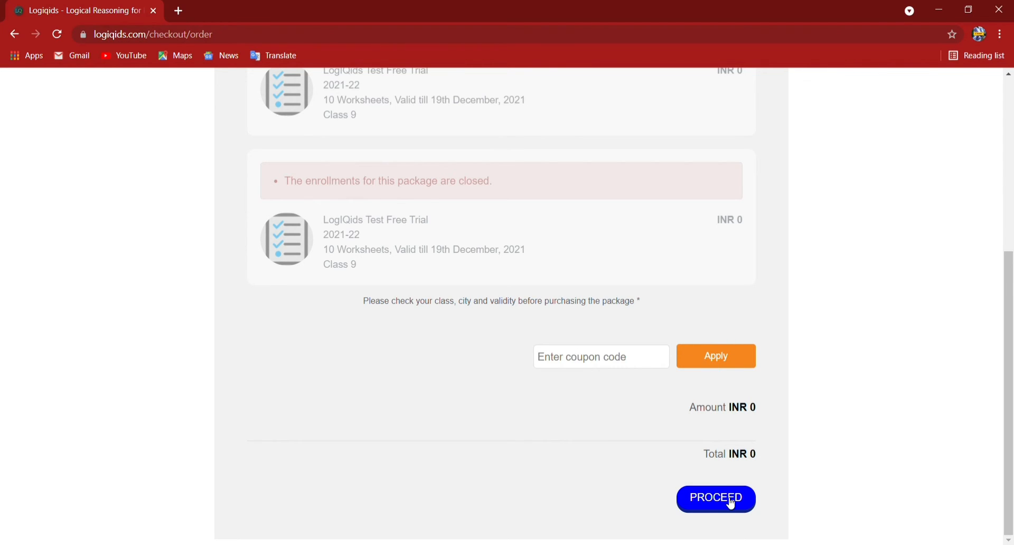
left_click(715, 499)
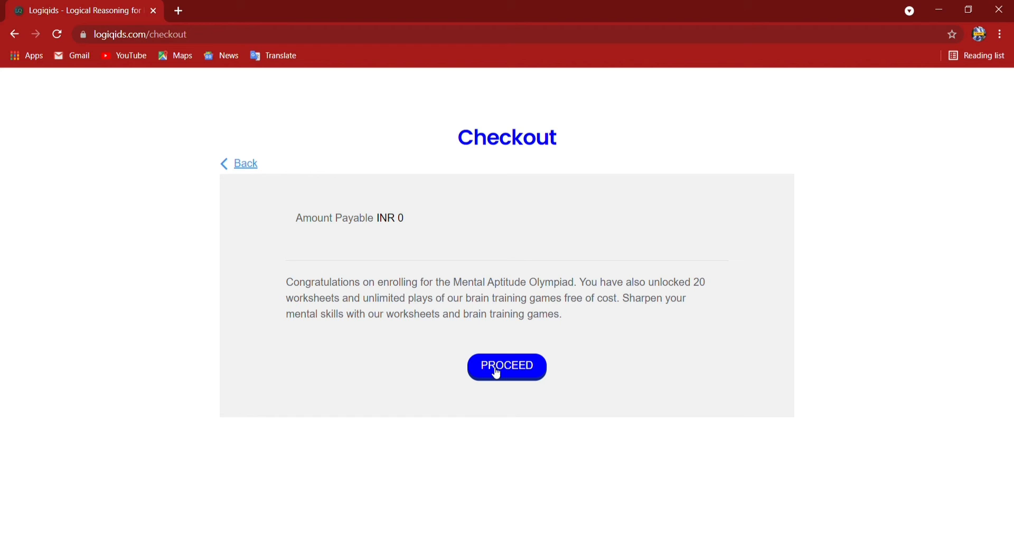
Confirm the zero-amount payment and return to the dashboard after Payment Success
left_click(506, 365)
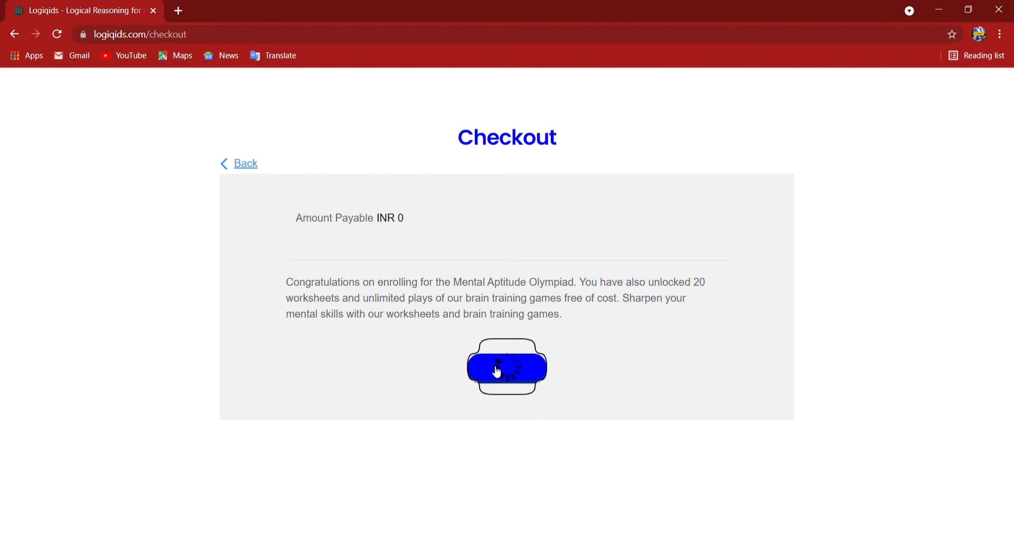
left_click(506, 368)
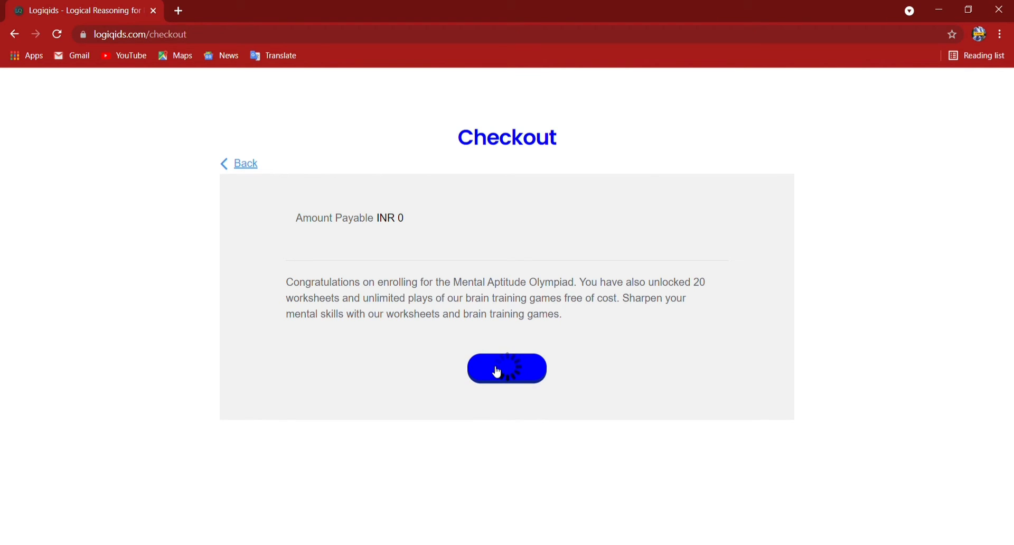
left_click(506, 369)
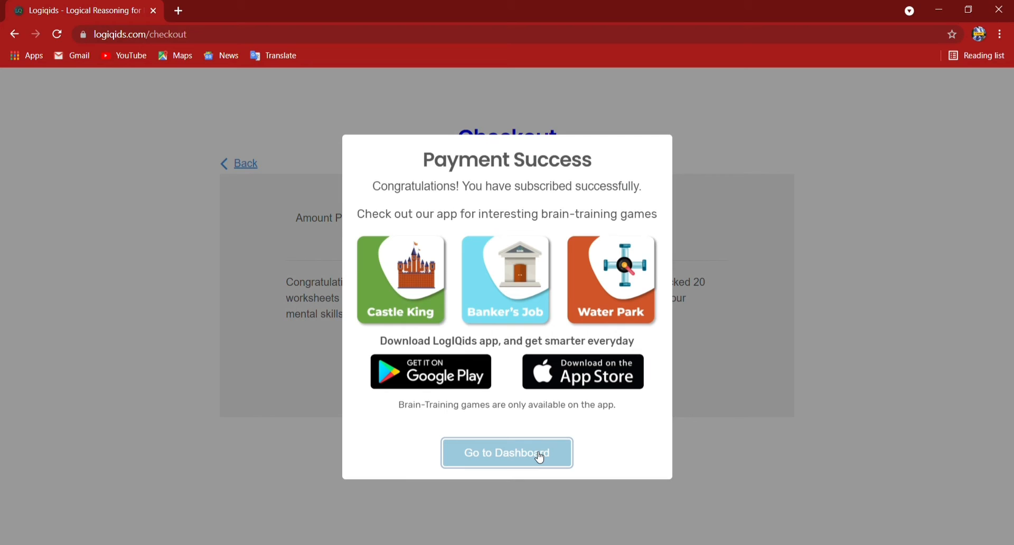
left_click(506, 453)
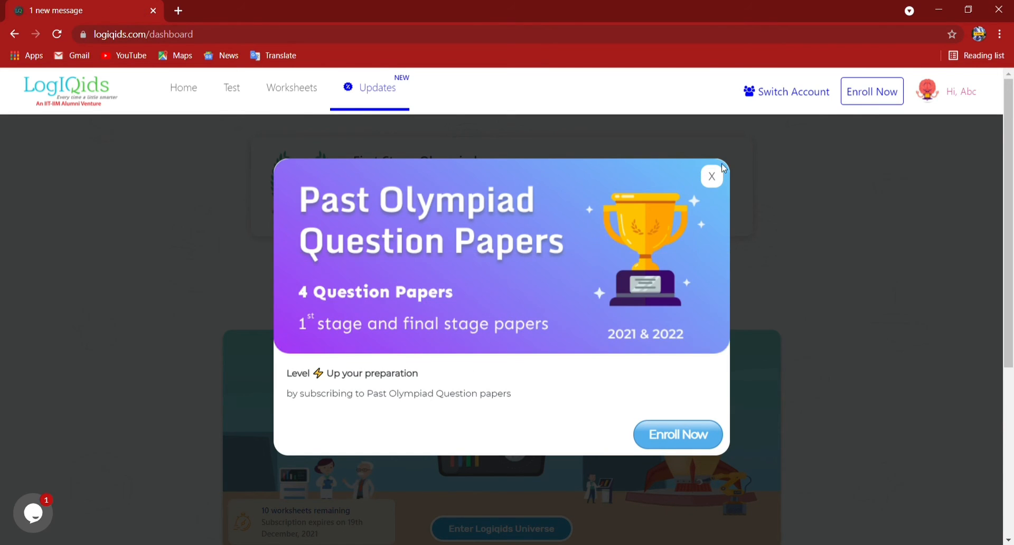
Dismiss the question papers promotion and browse the available exam slots
left_click(711, 176)
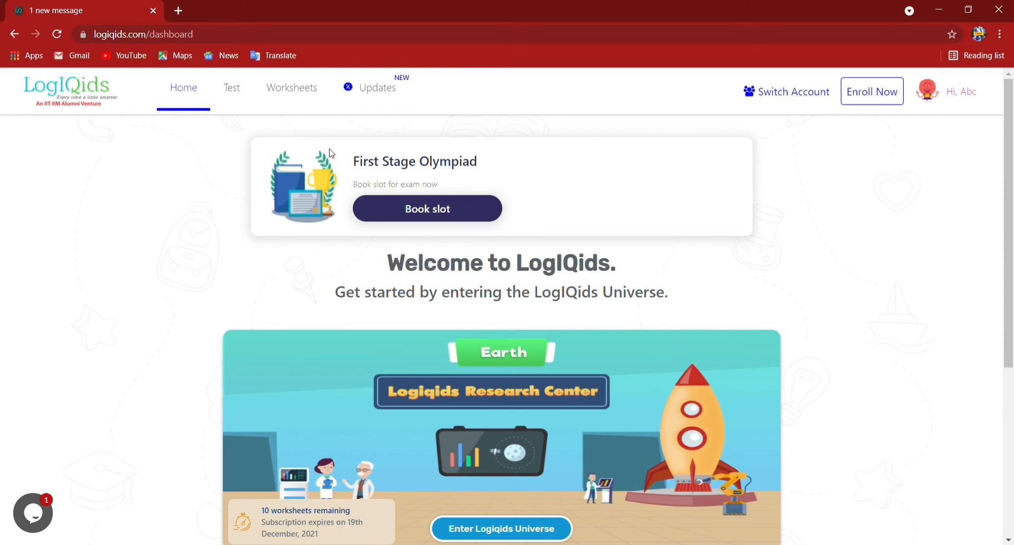
mouse_move(426, 208)
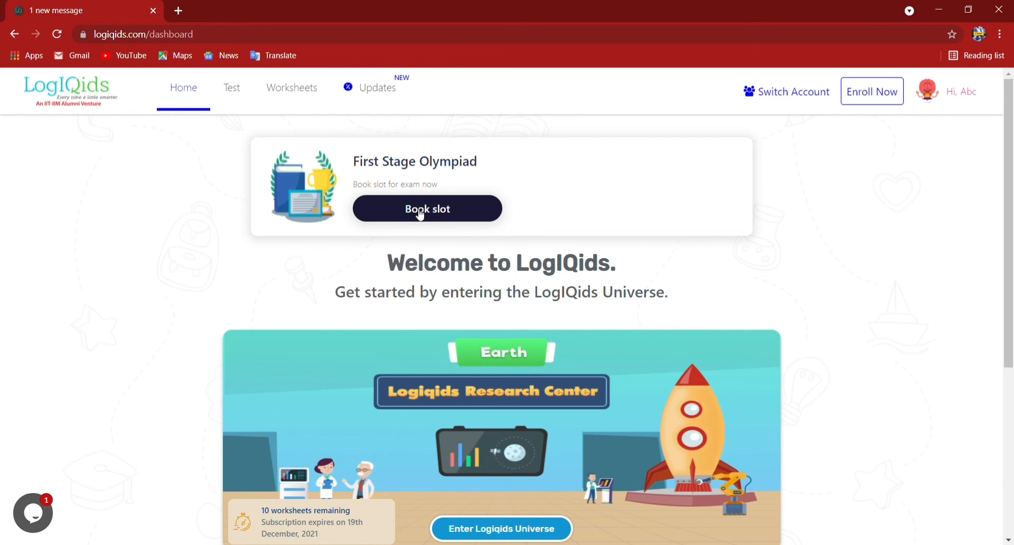
left_click(427, 209)
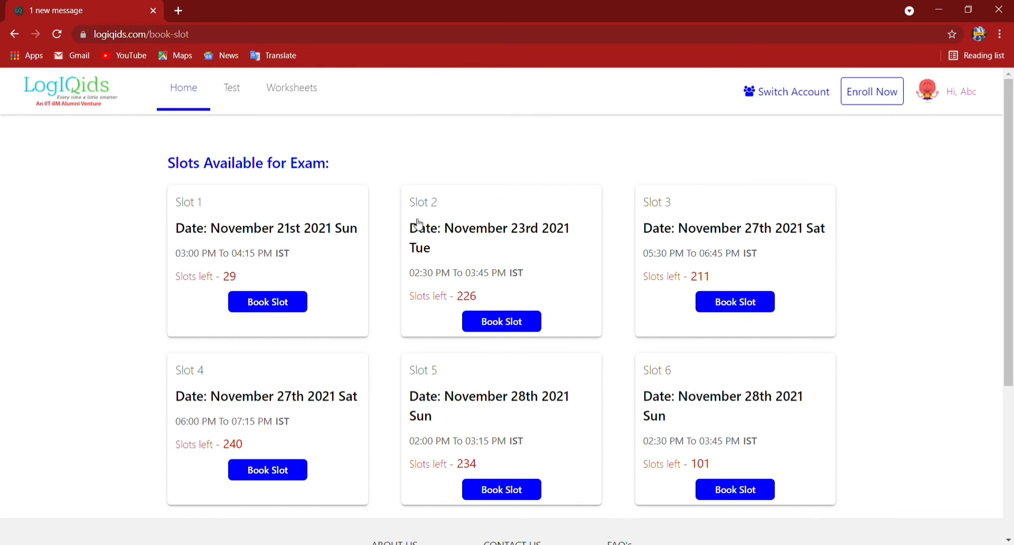
scroll("down", 3)
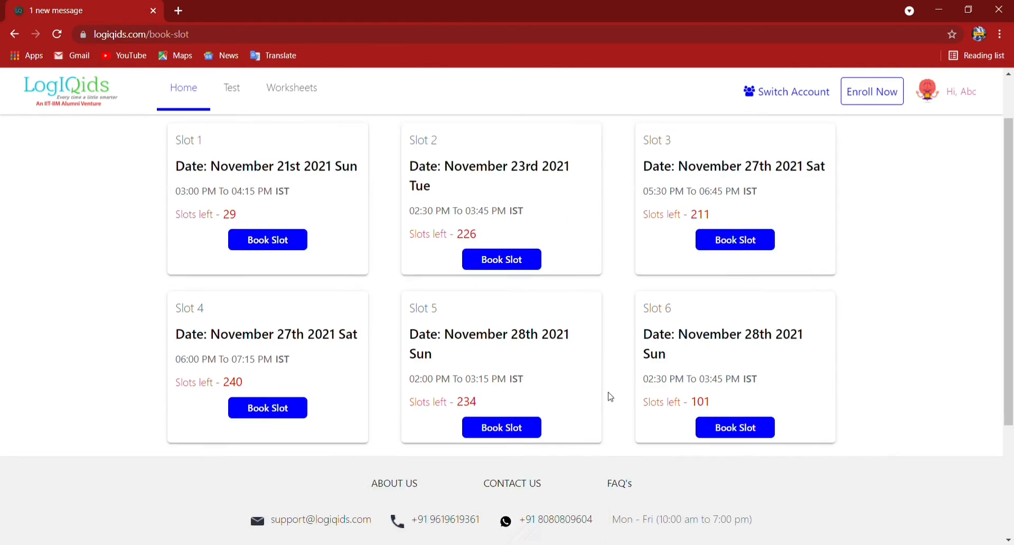
scroll("down", 3)
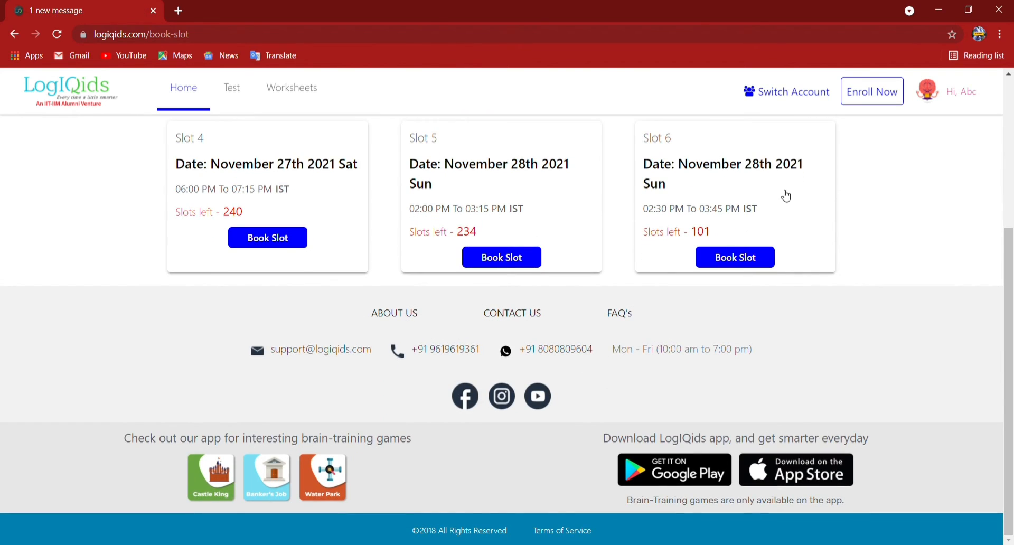
mouse_move(267, 238)
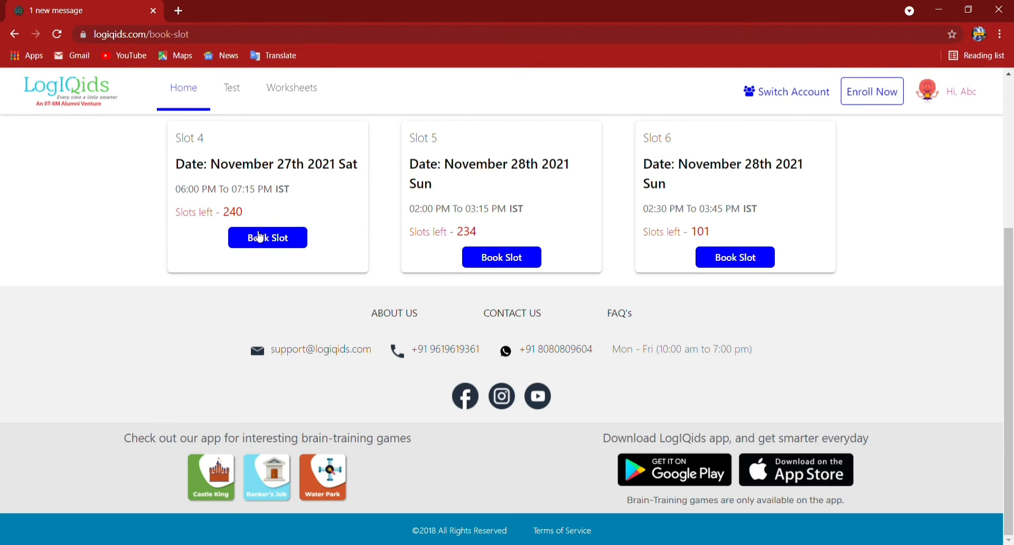
mouse_move(736, 258)
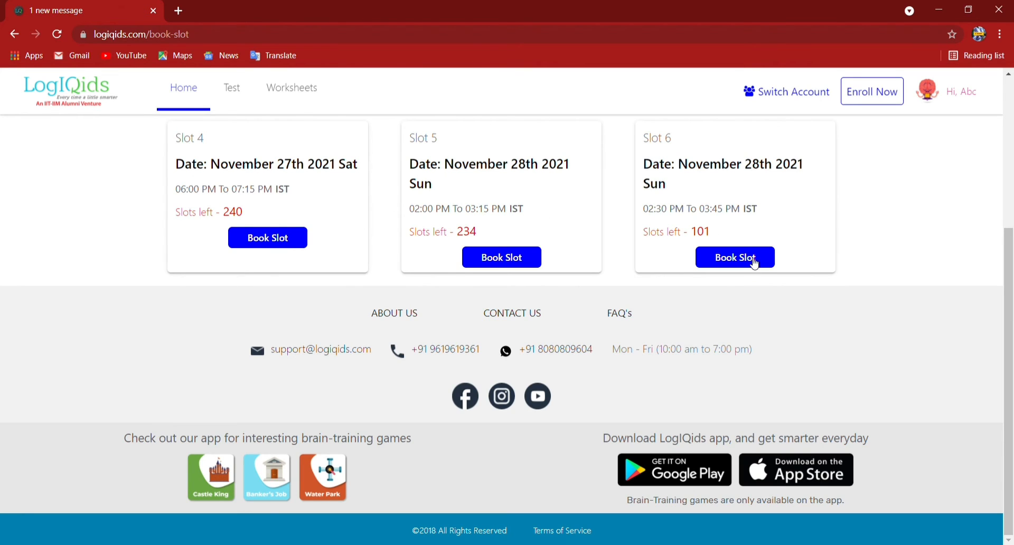
mouse_move(162, 234)
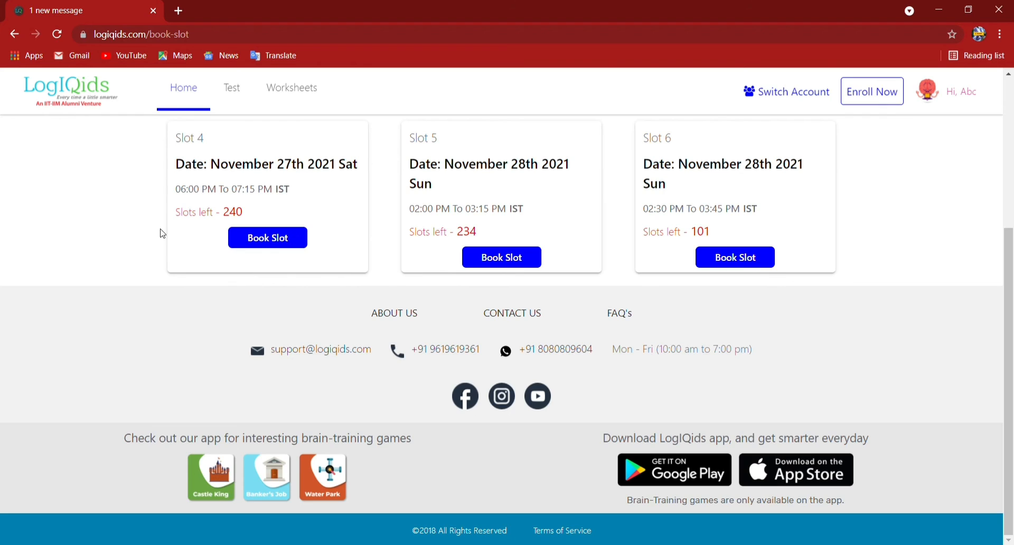
scroll("up", 3)
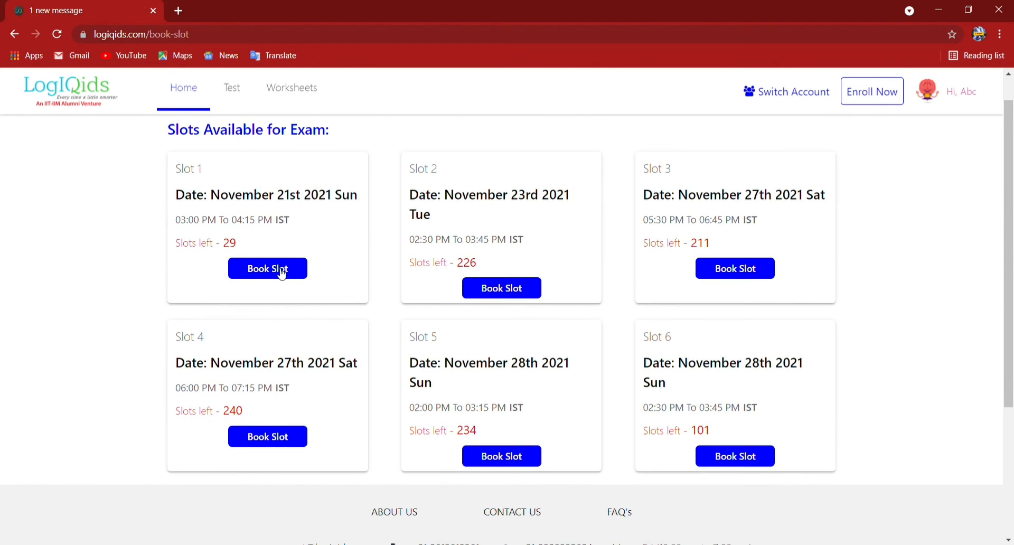
Book Slot 1 on November 21st 2021, 03:00–04:15 PM IST, and confirm the booking
left_click(267, 269)
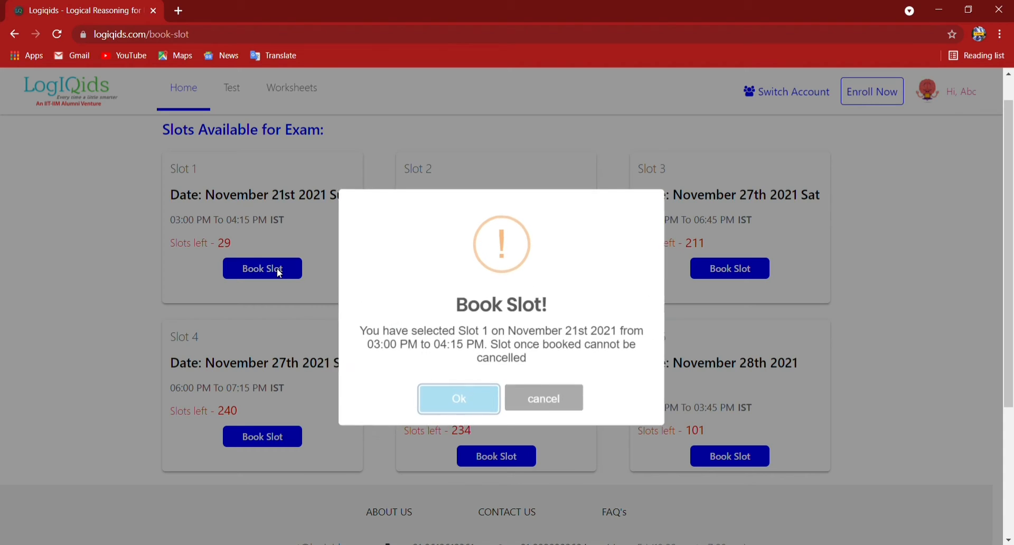
mouse_move(459, 400)
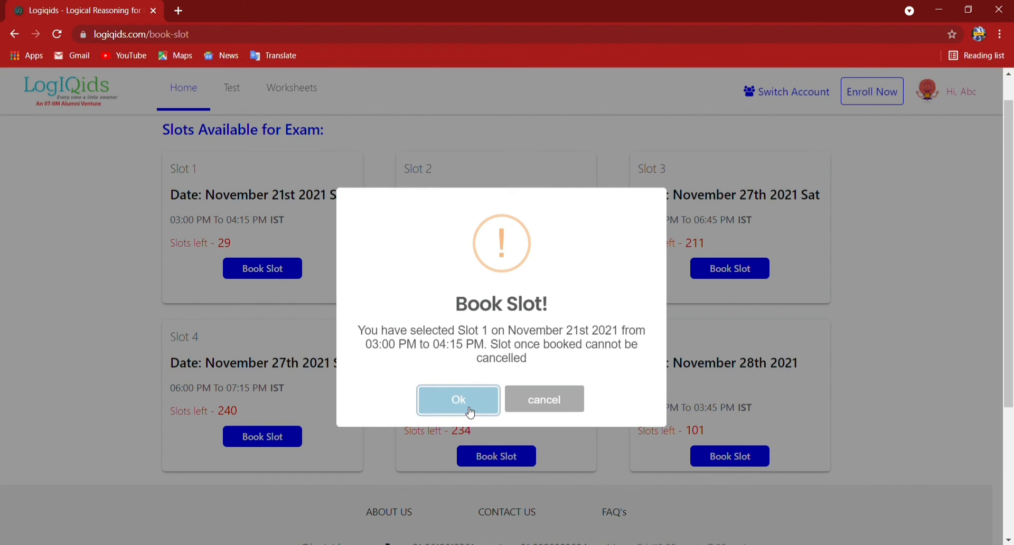
left_click(457, 400)
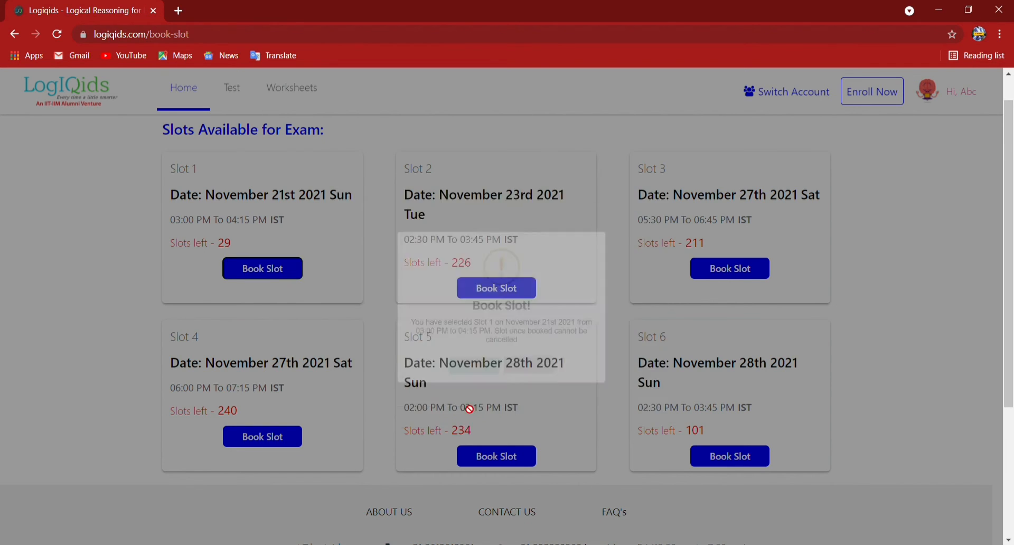
Acknowledge the booking and review the dashboard down to the Welcome to LogIQids section
left_click(497, 288)
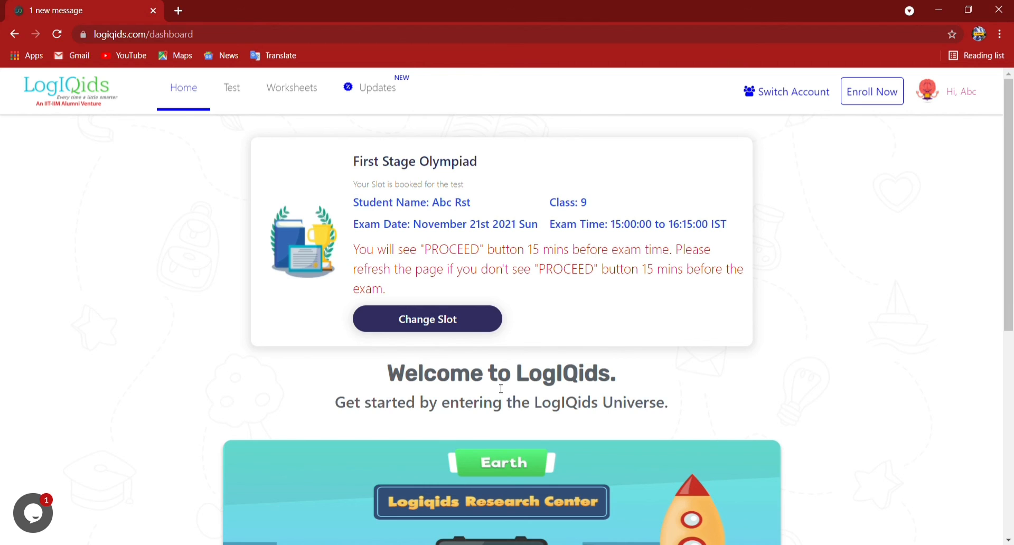
scroll("down", 3)
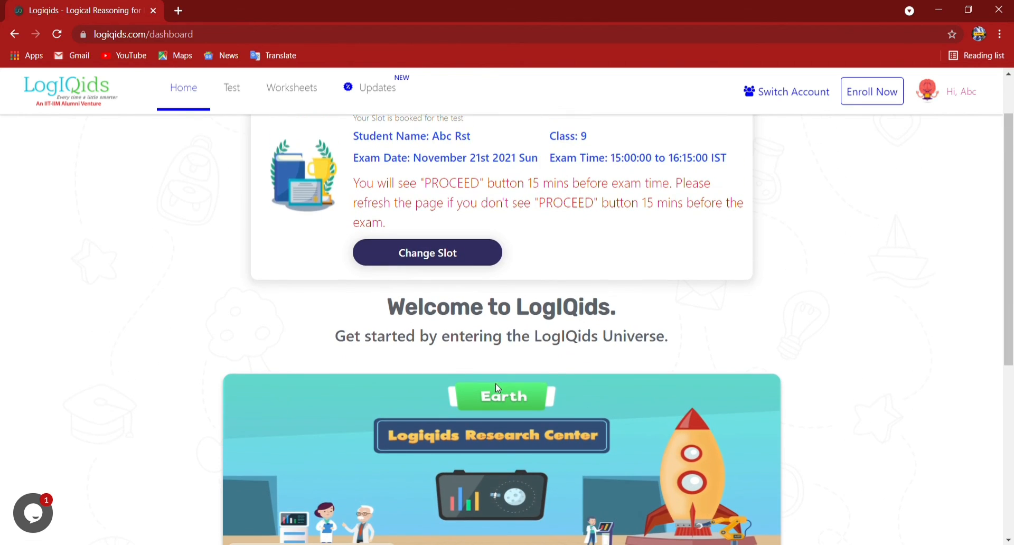
scroll("down", 3)
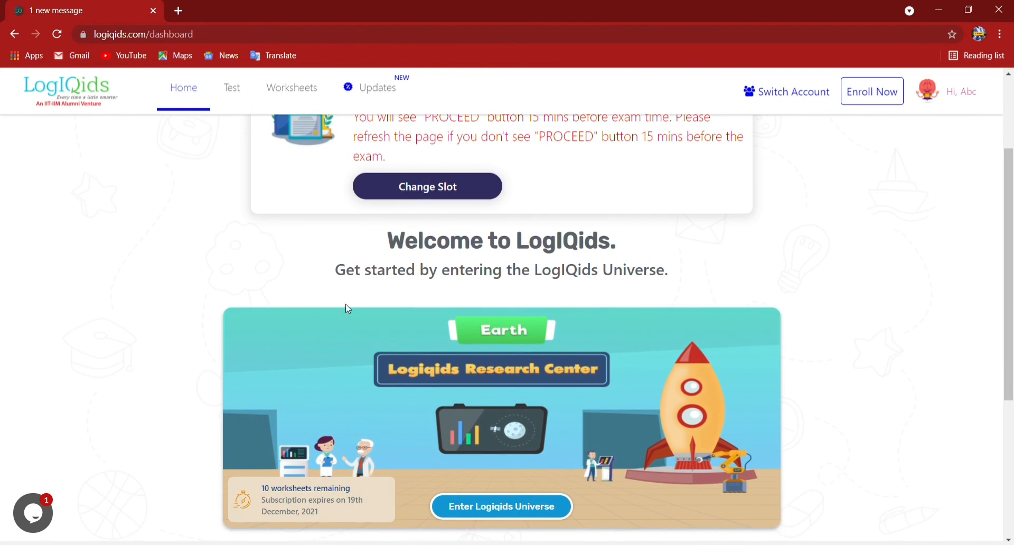
mouse_move(294, 290)
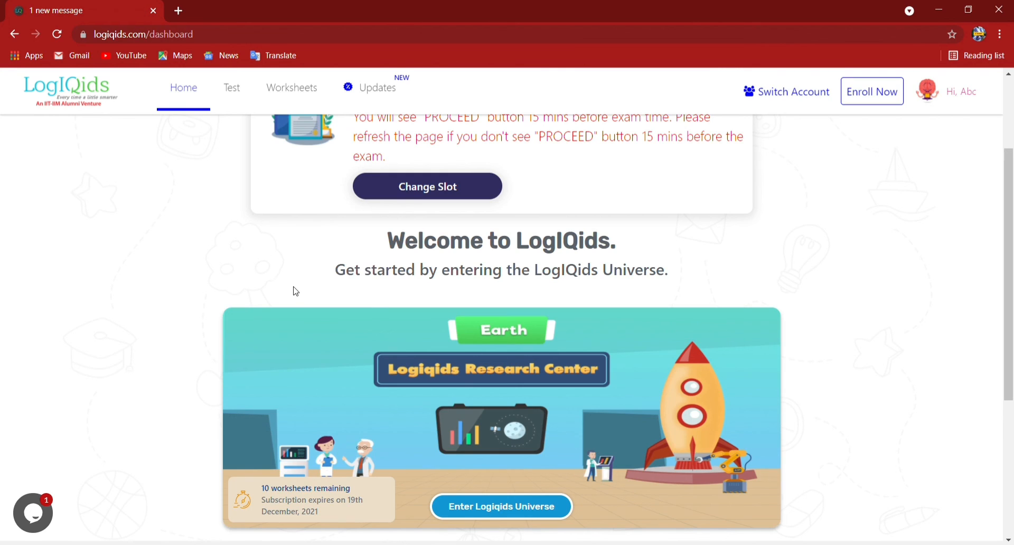
mouse_move(461, 211)
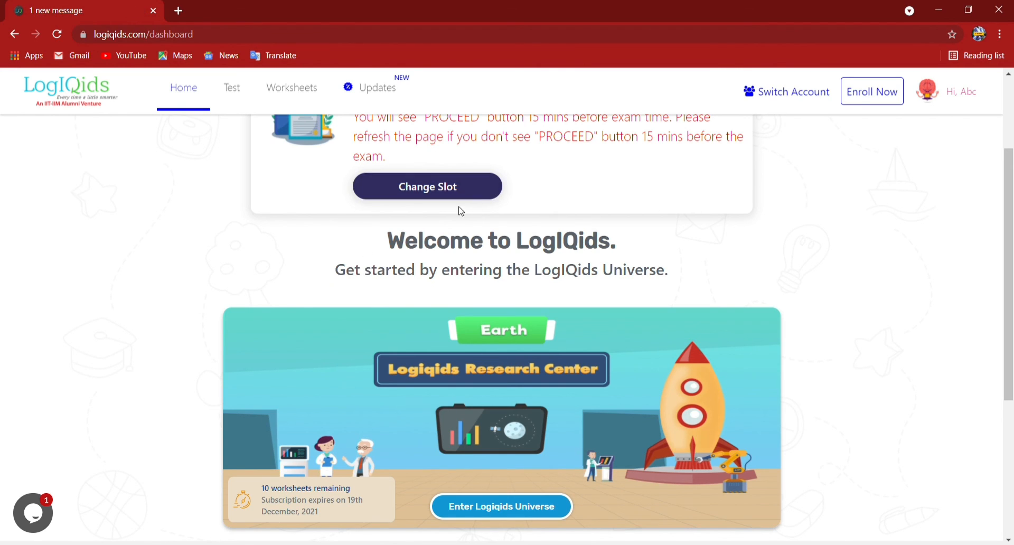
mouse_move(595, 224)
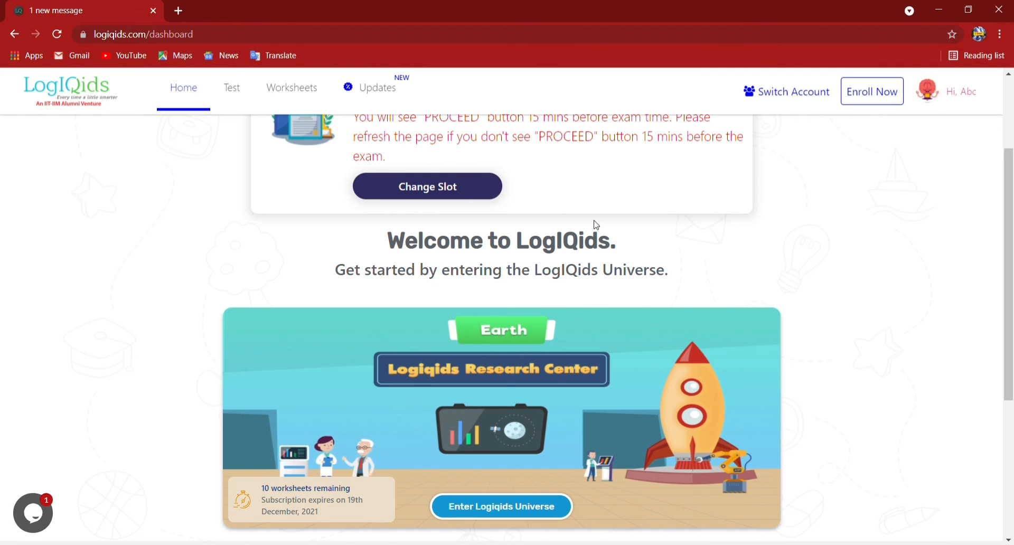
mouse_move(427, 186)
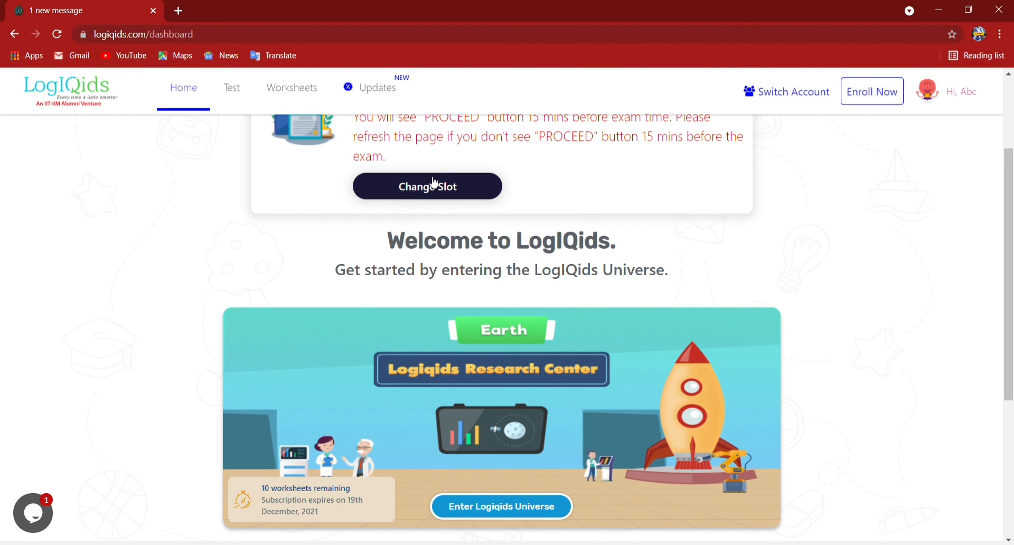
mouse_move(580, 148)
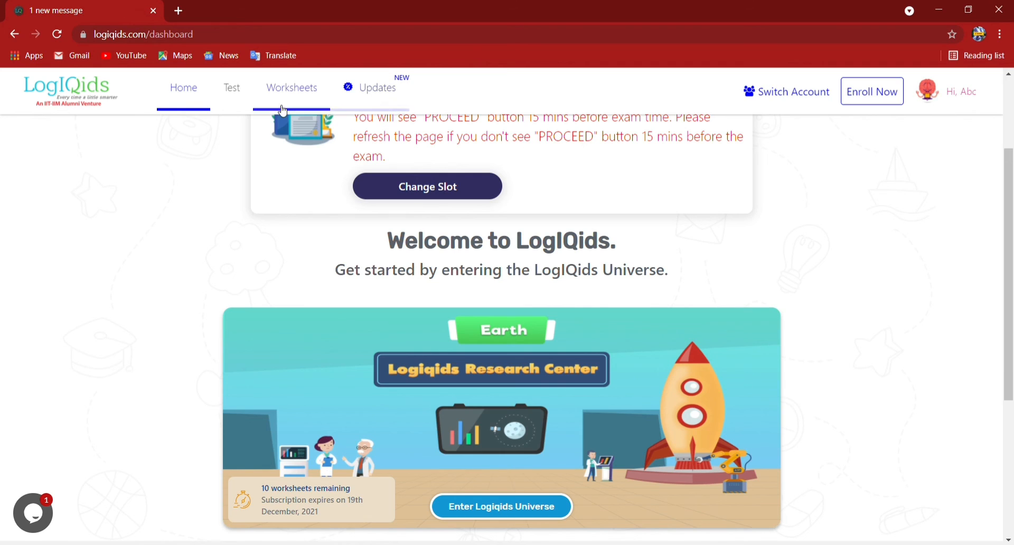
mouse_move(400, 77)
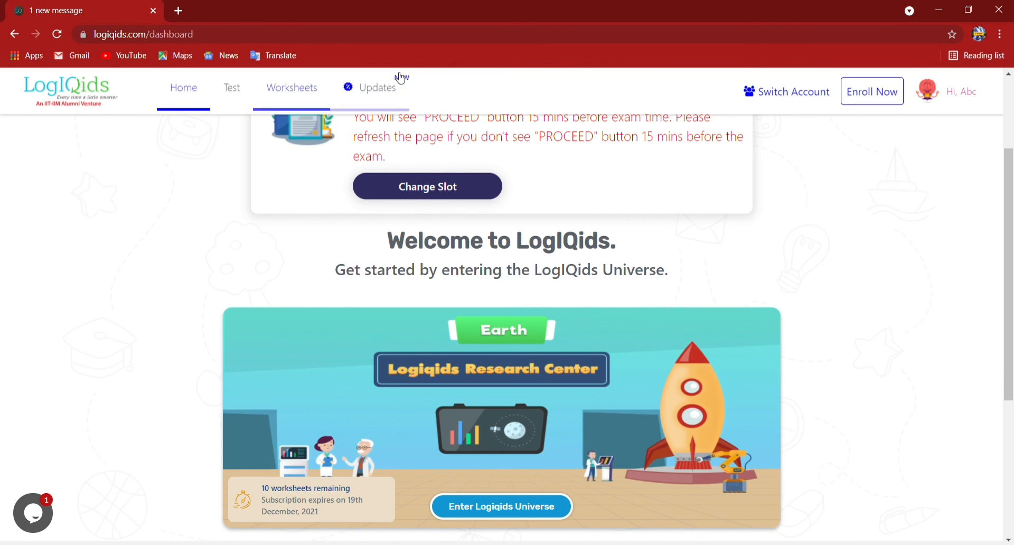
Enter the LogIQids worksheet universe to reach the Research Center
left_click(501, 506)
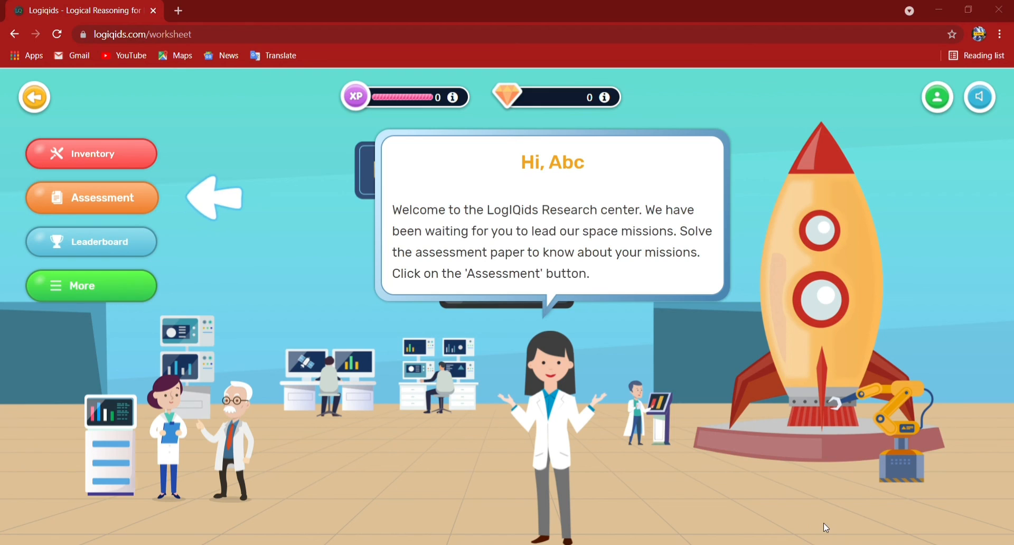
mouse_move(694, 389)
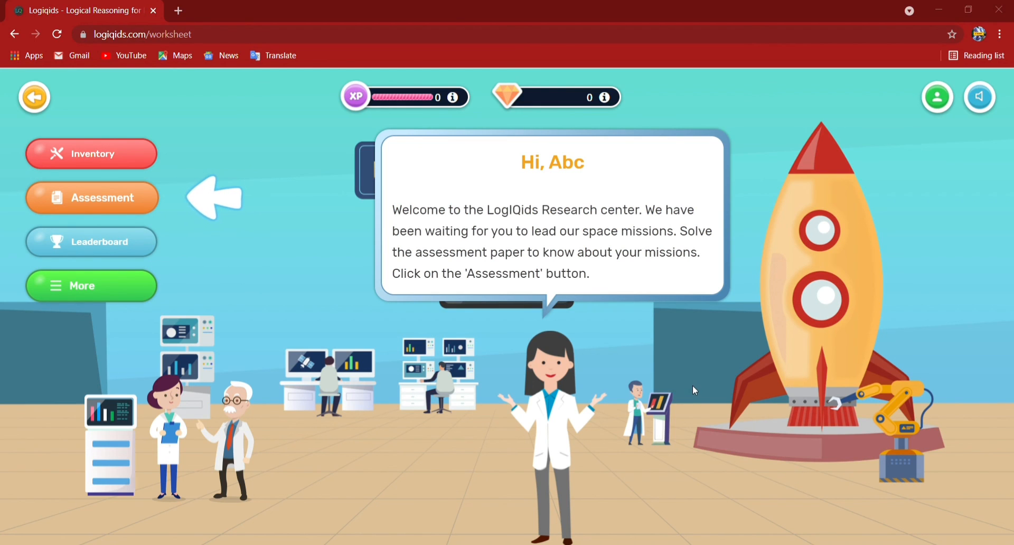